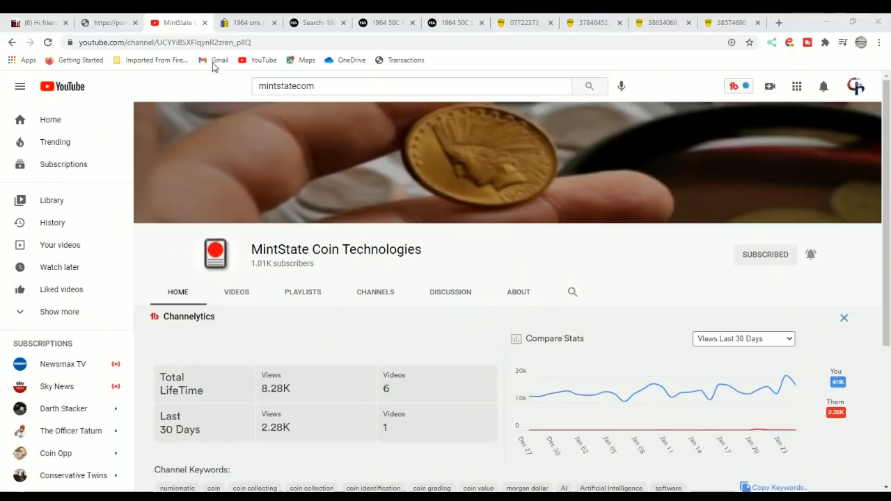
pyautogui.moveTo(336, 249)
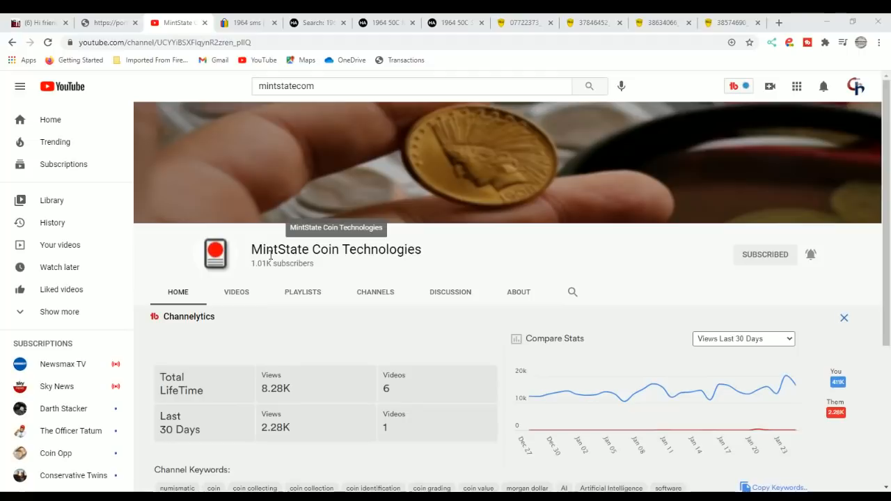
# - Switch to the Portsmouth Coin Shop's 176-result product listing and scroll through the priced coin items
pyautogui.scroll(-3)
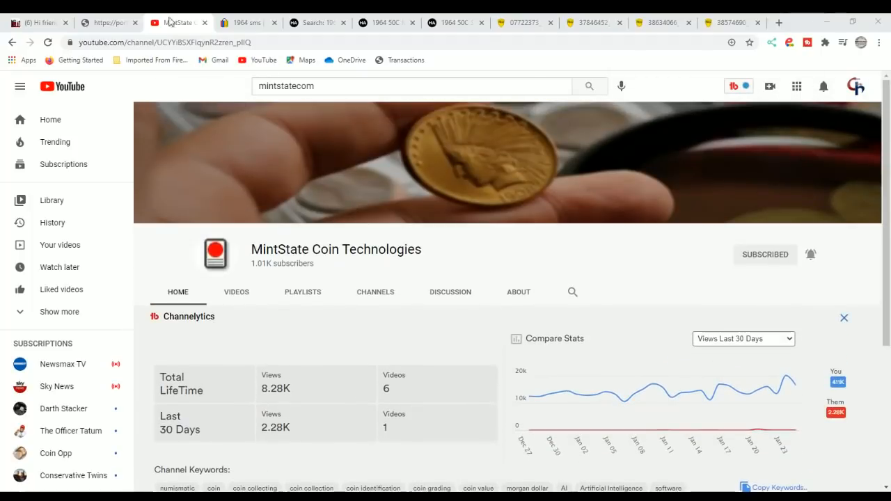
pyautogui.click(108, 23)
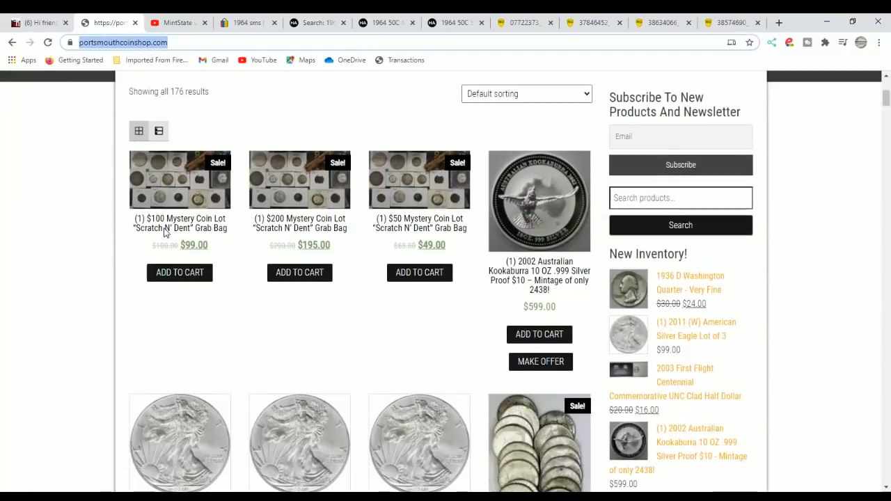
pyautogui.scroll(-3)
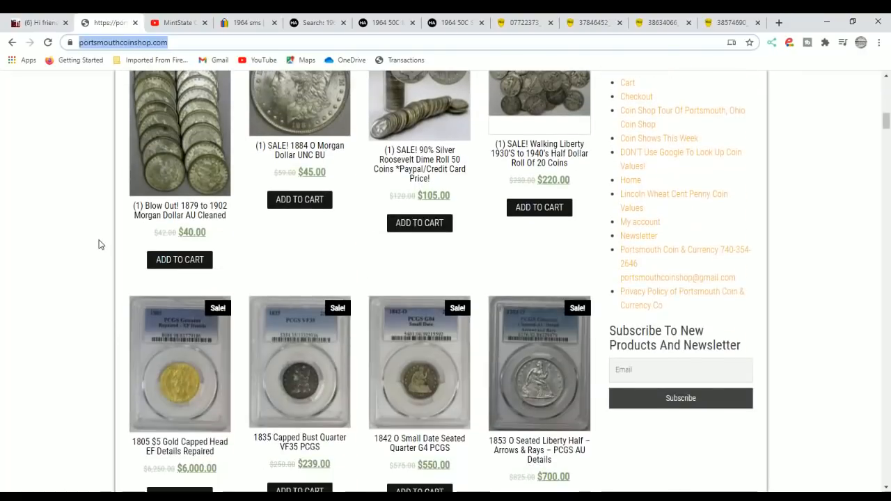
pyautogui.scroll(-3)
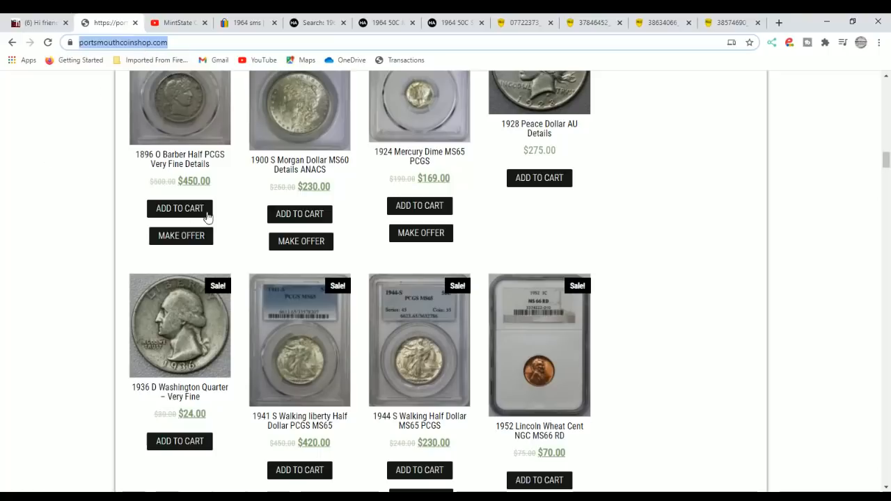
pyautogui.click(247, 23)
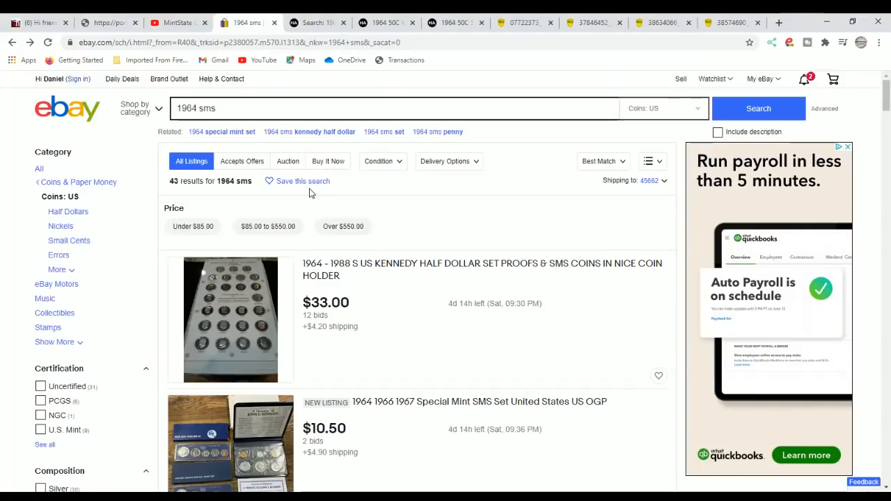
pyautogui.moveTo(427, 253)
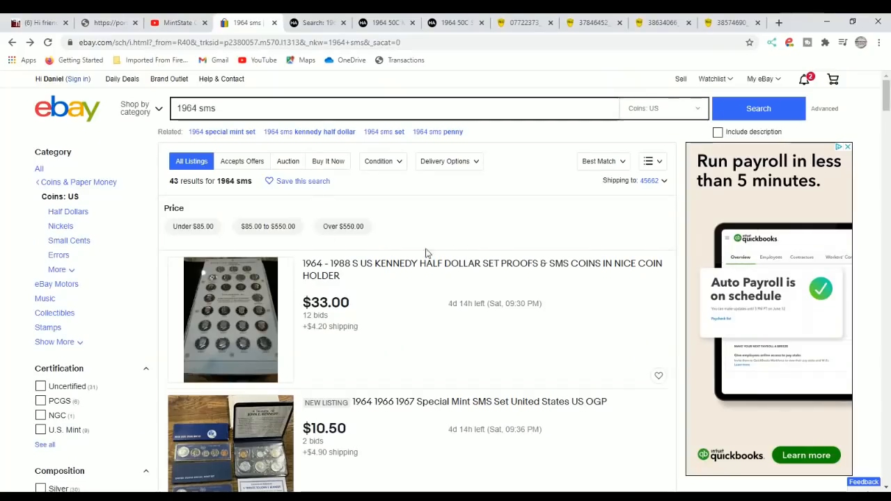
pyautogui.moveTo(597, 270)
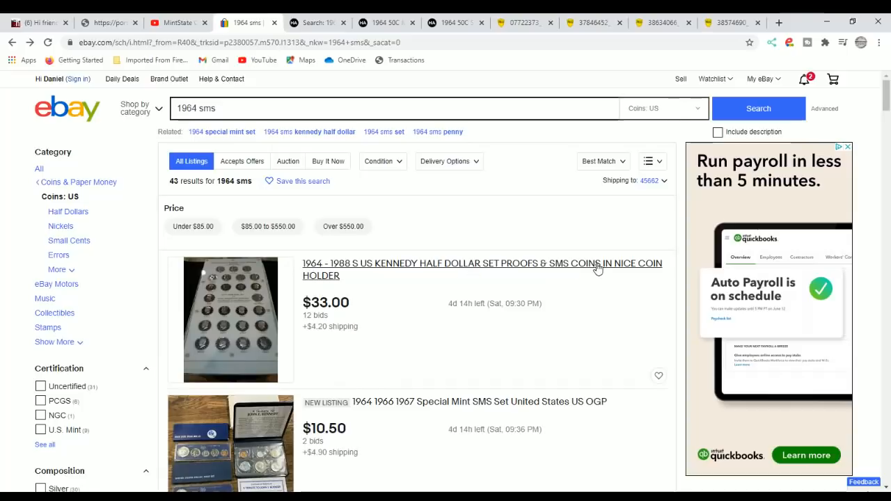
pyautogui.moveTo(521, 271)
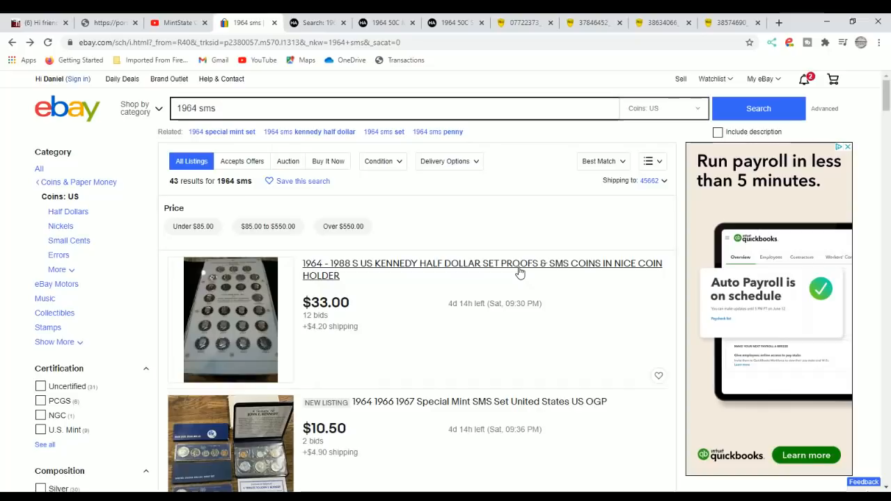
# - Scroll through the 1964 SMS results showing Kennedy half proof and SMS sets from $39.95 to $500
pyautogui.scroll(-3)
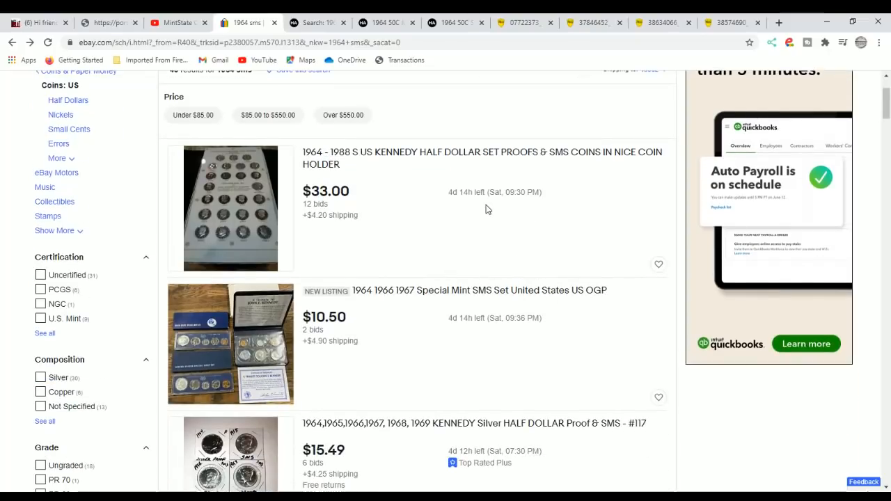
pyautogui.moveTo(391, 190)
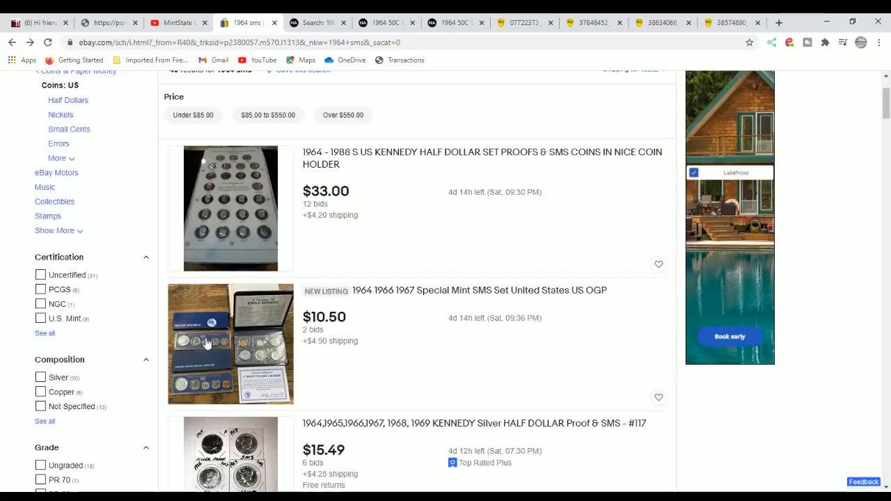
pyautogui.scroll(-3)
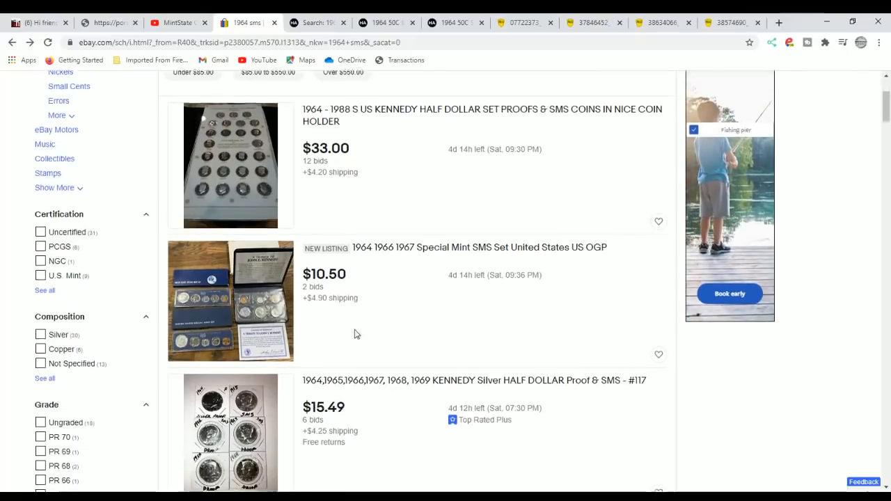
pyautogui.scroll(-3)
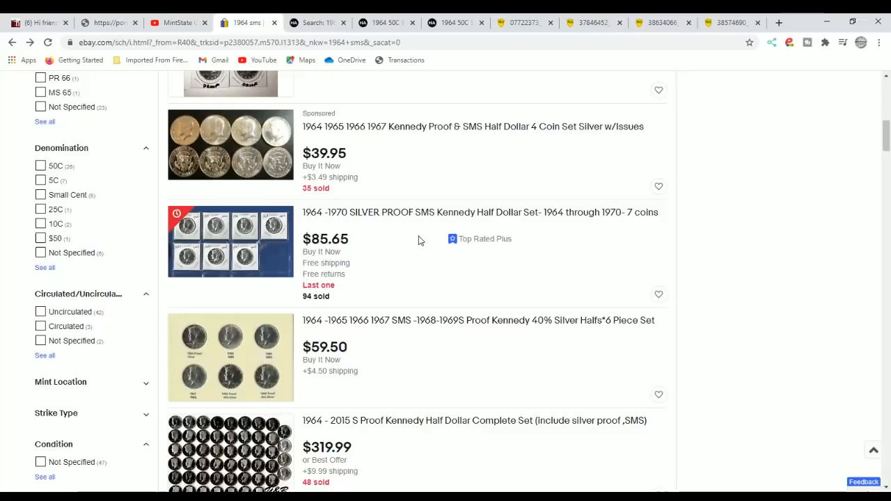
pyautogui.moveTo(408, 255)
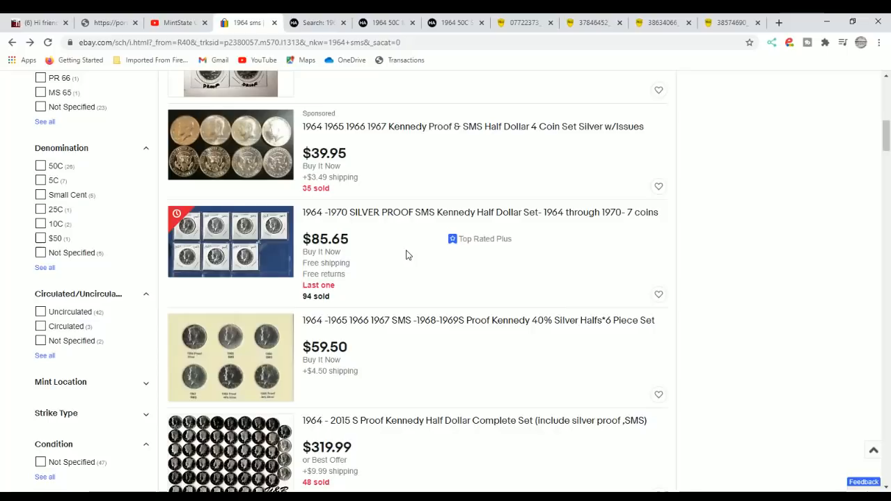
pyautogui.scroll(-3)
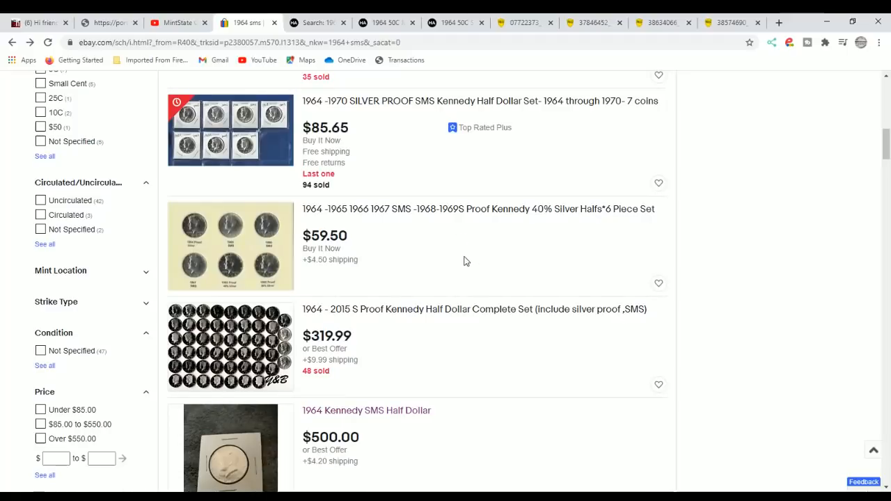
pyautogui.scroll(-3)
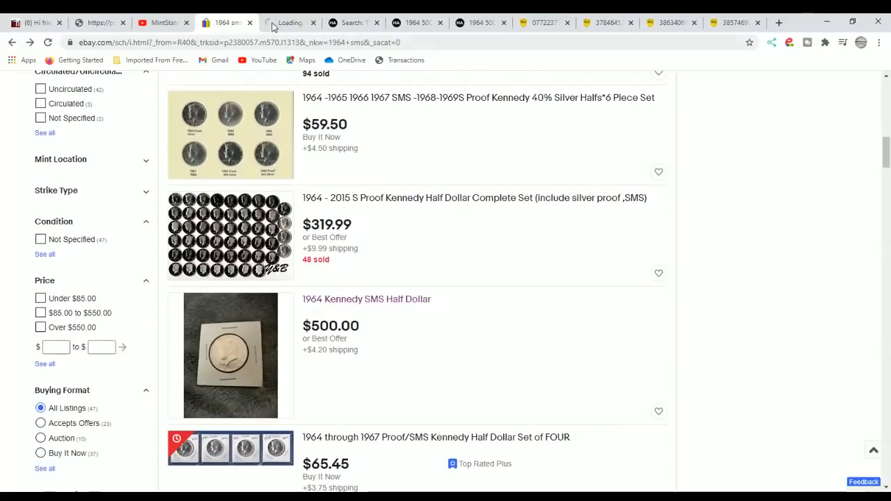
pyautogui.click(366, 298)
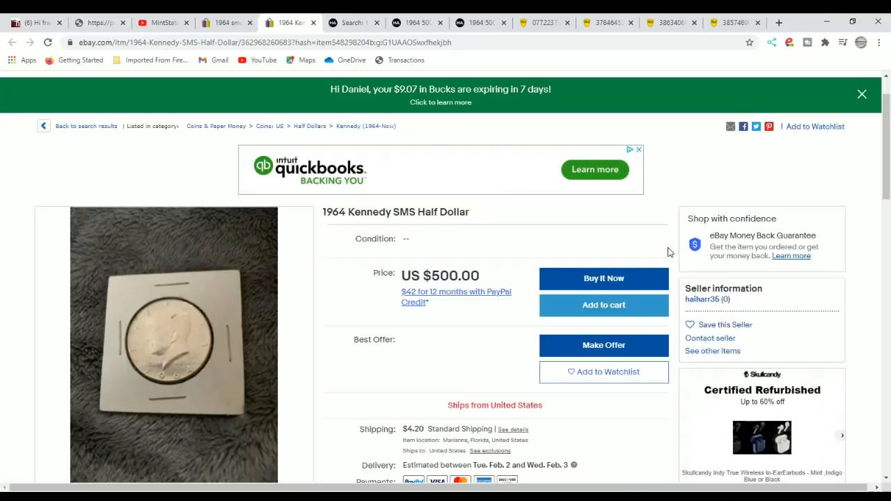
pyautogui.moveTo(487, 229)
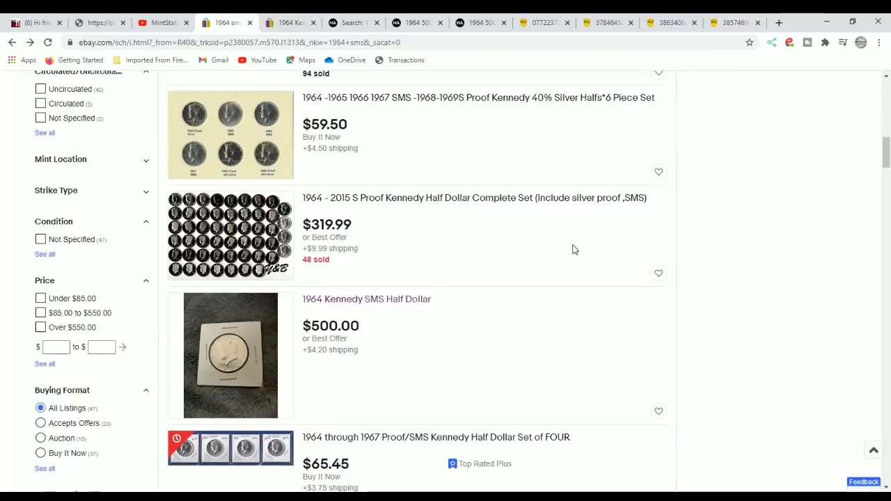
# - Scroll the results and open the $16.86 '1964 SMS 1C PENNY *Close to Perfect*' listing
pyautogui.scroll(-3)
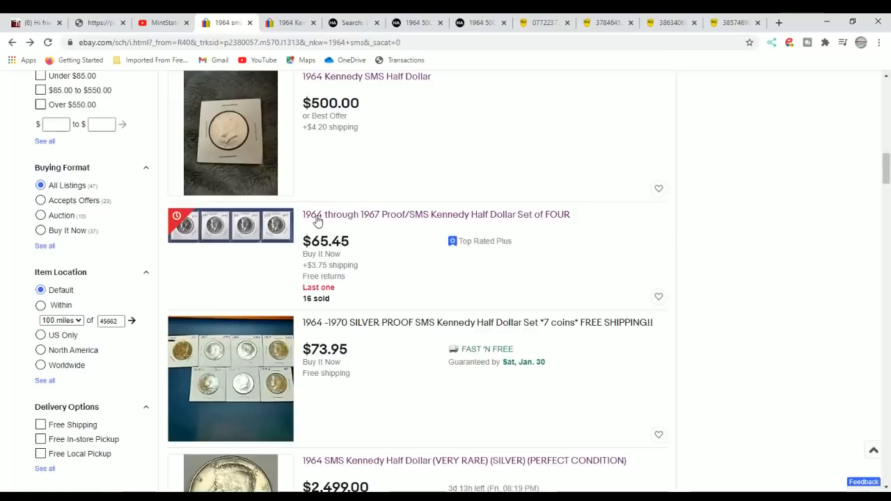
pyautogui.moveTo(176, 235)
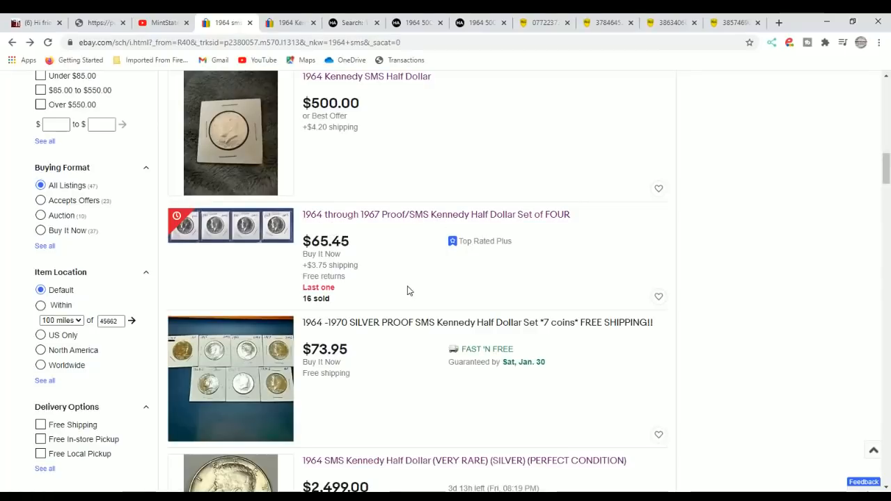
pyautogui.scroll(-3)
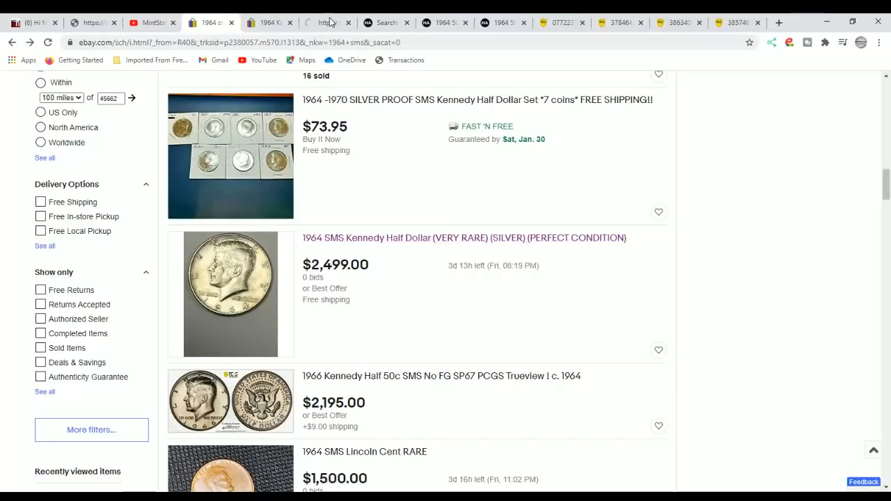
pyautogui.click(464, 237)
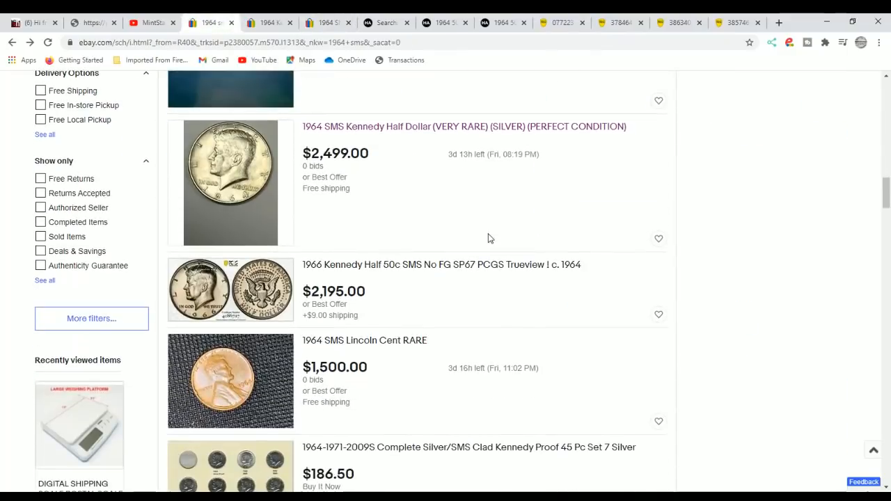
pyautogui.scroll(-3)
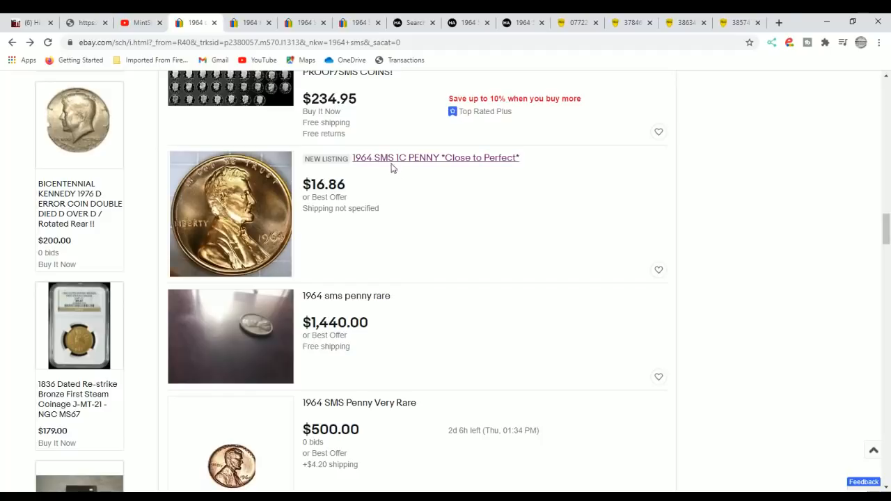
pyautogui.click(435, 157)
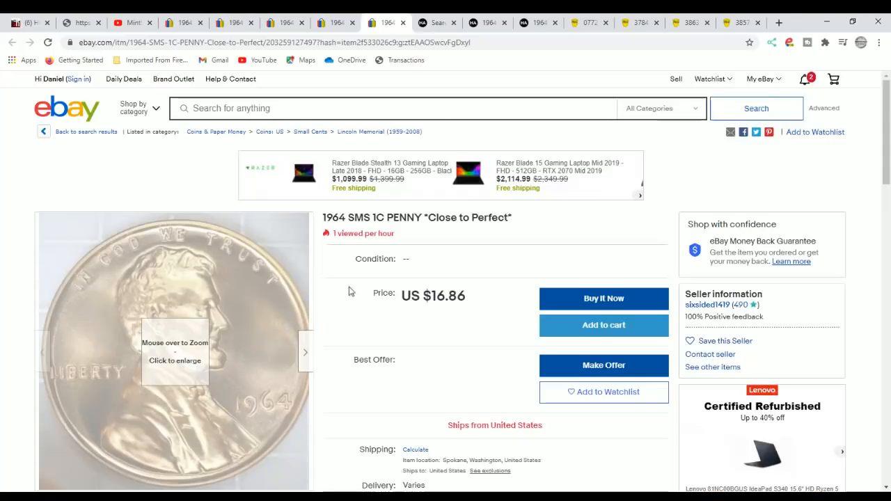
pyautogui.moveTo(536, 264)
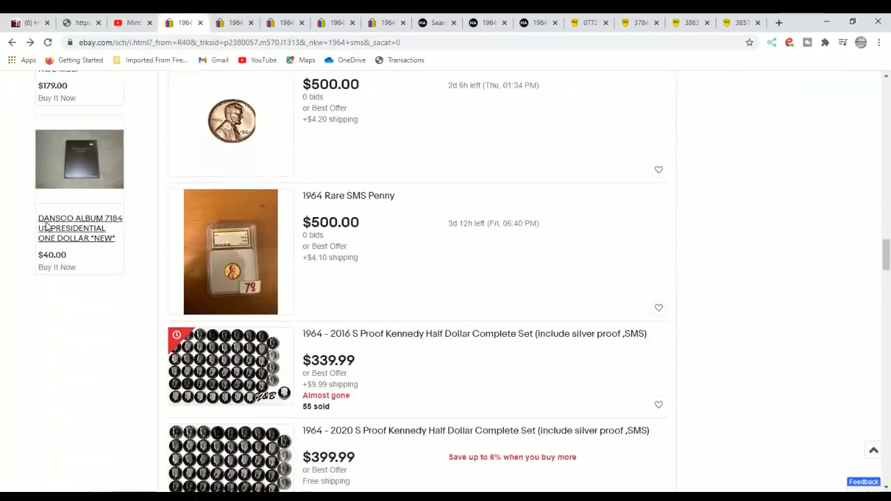
# - Enable the Sold Items filter under Show only, leaving 49 sold 1964 SMS results
pyautogui.scroll(-3)
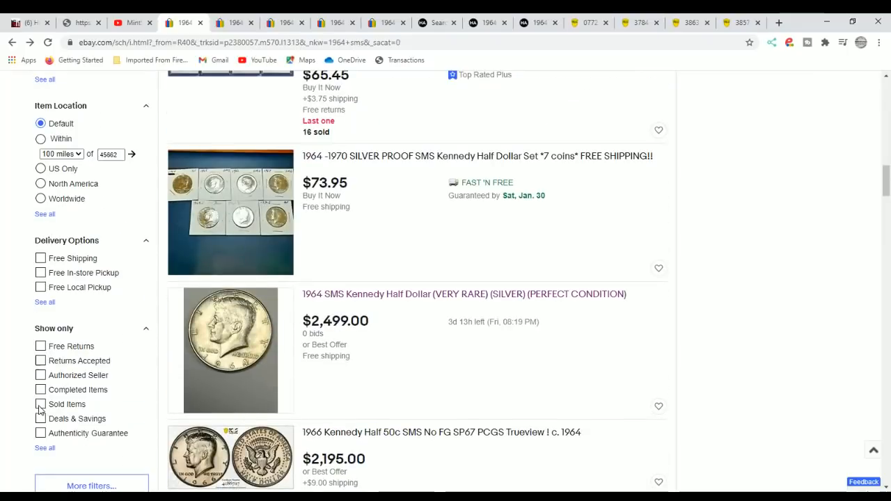
pyautogui.click(40, 404)
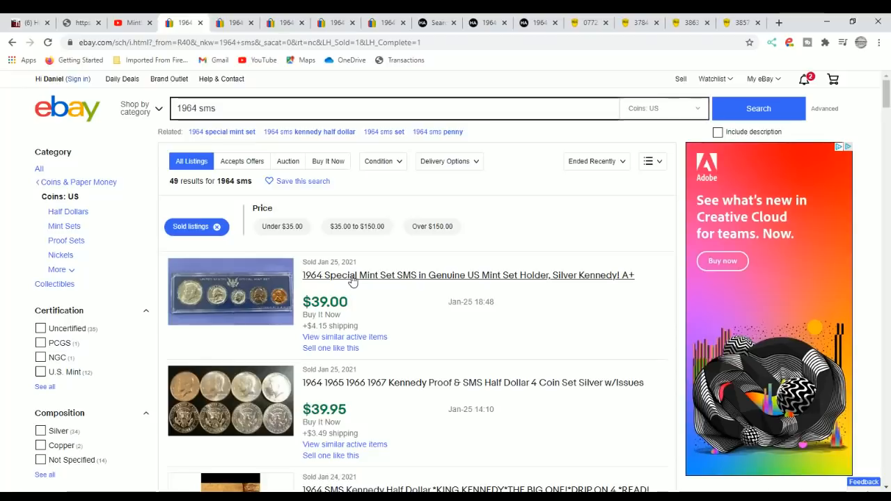
pyautogui.moveTo(341, 222)
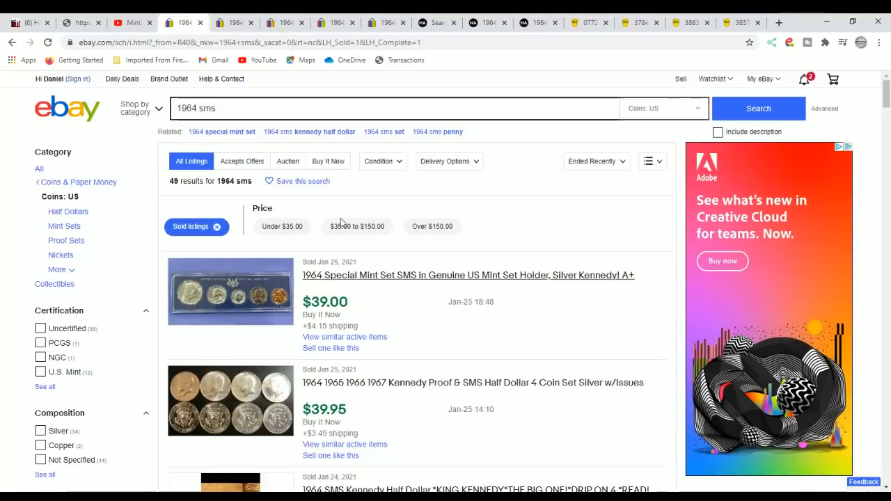
pyautogui.click(467, 275)
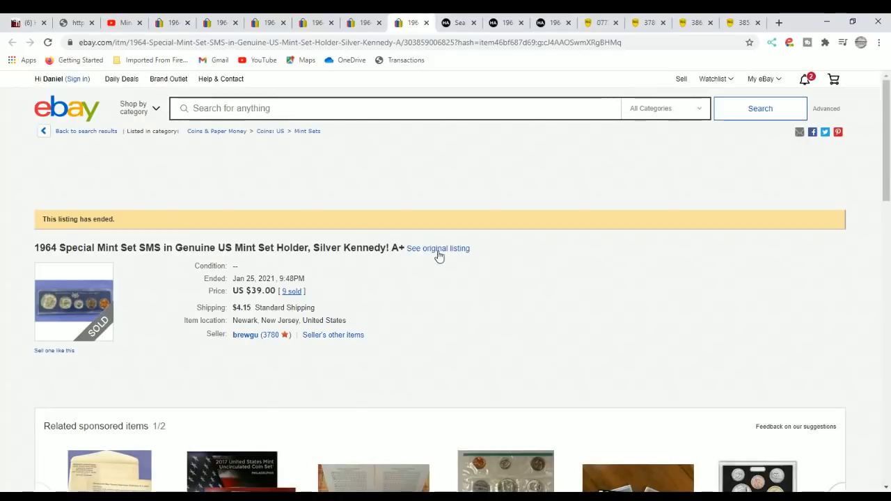
pyautogui.click(438, 249)
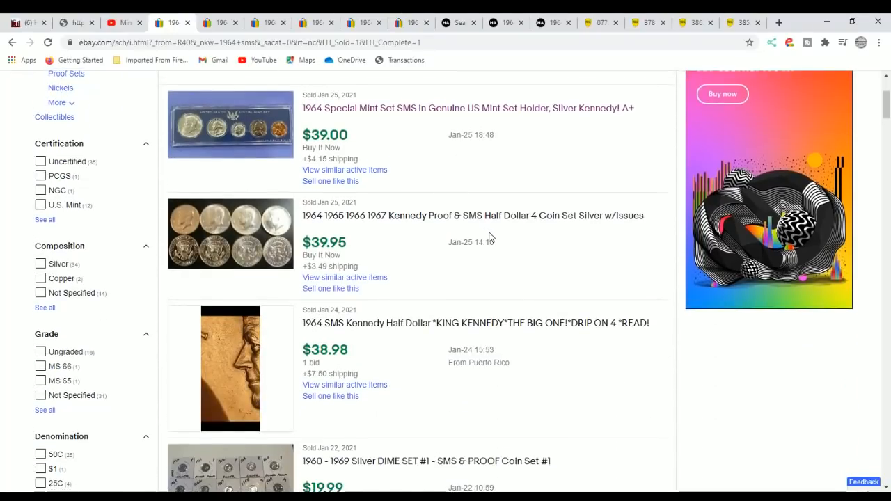
pyautogui.scroll(-3)
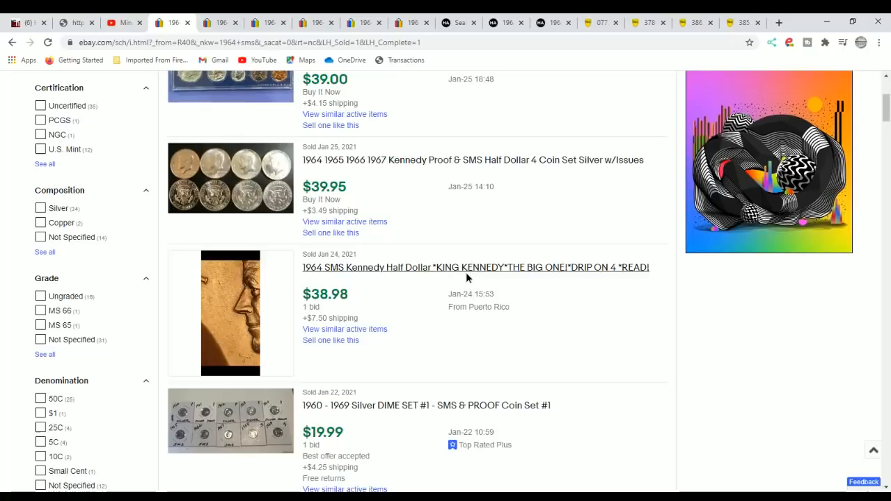
pyautogui.click(475, 268)
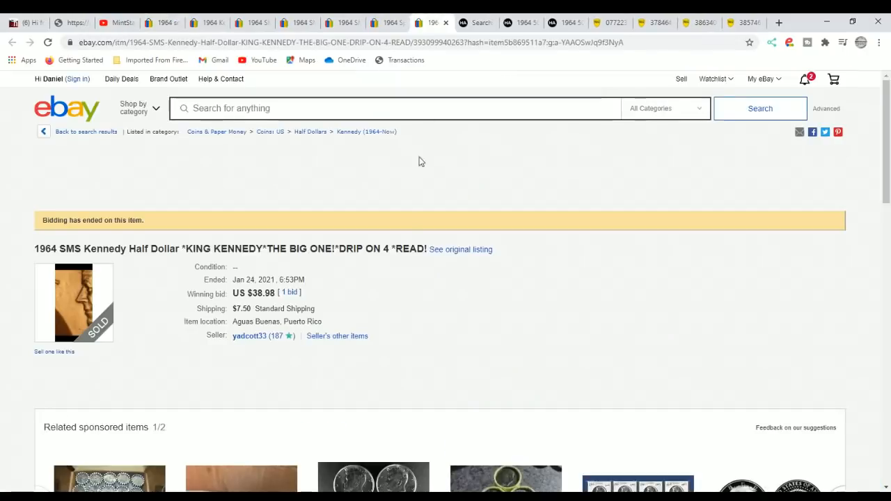
pyautogui.scroll(-3)
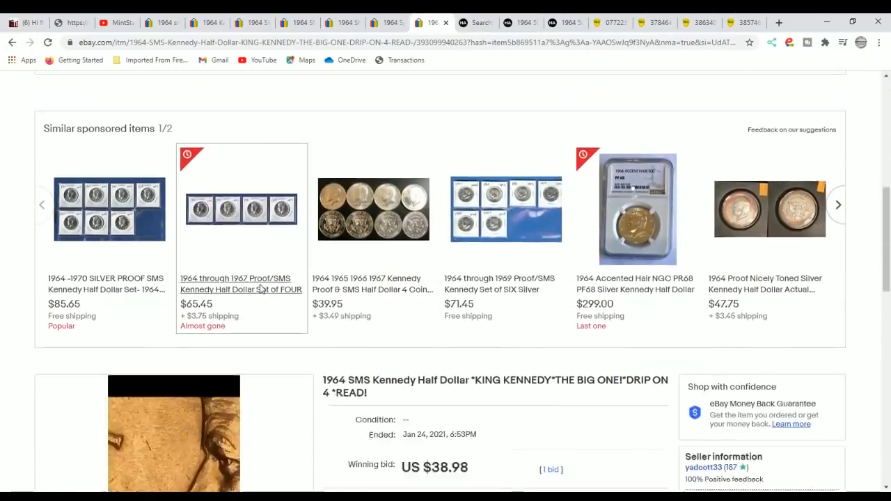
pyautogui.scroll(-3)
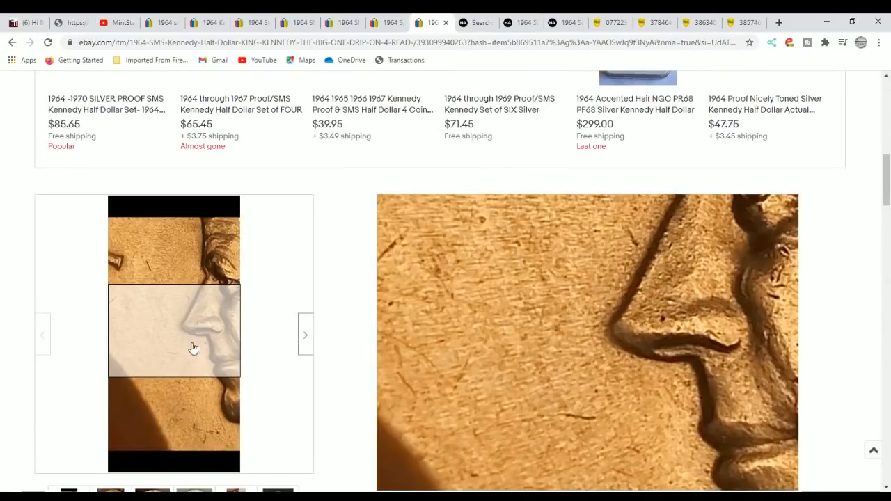
pyautogui.scroll(3)
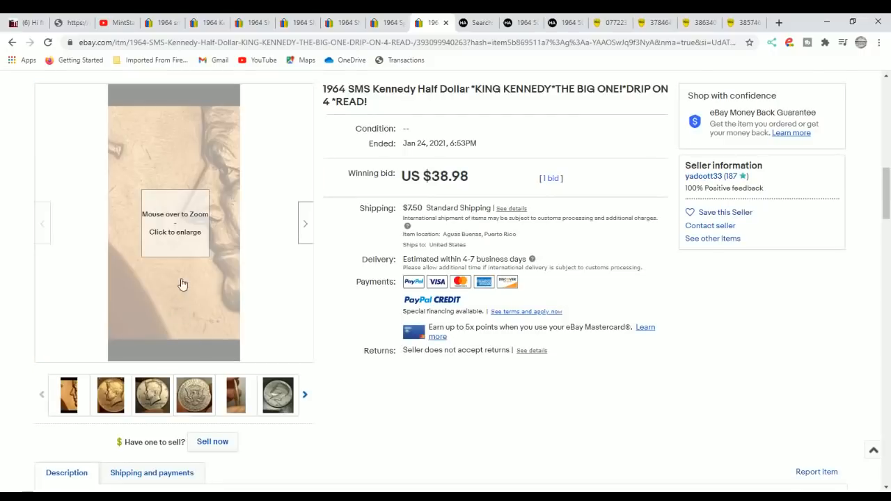
pyautogui.click(151, 394)
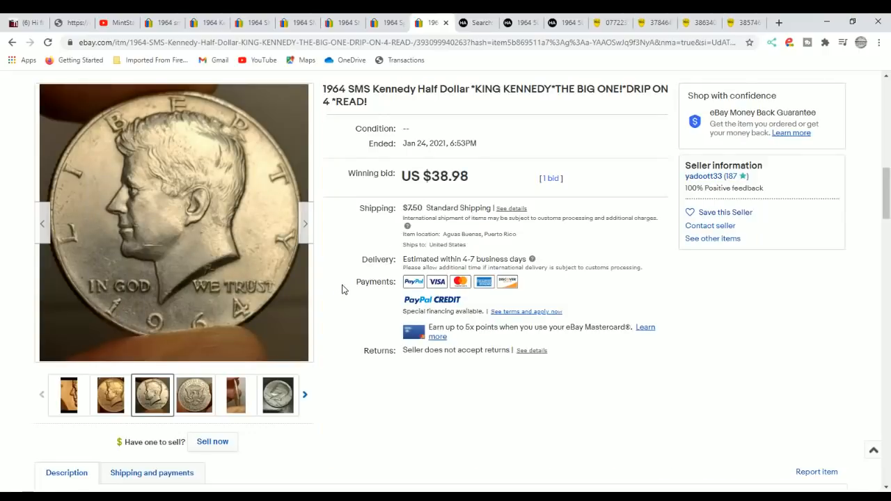
pyautogui.moveTo(379, 291)
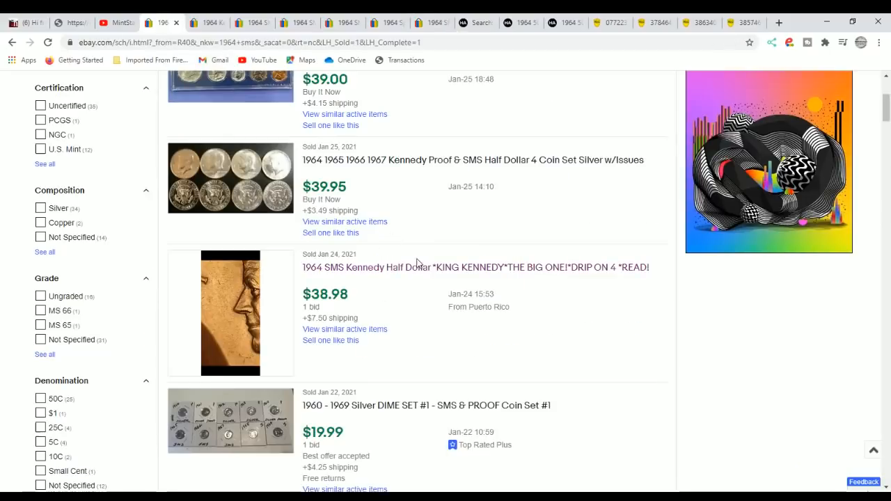
pyautogui.scroll(-3)
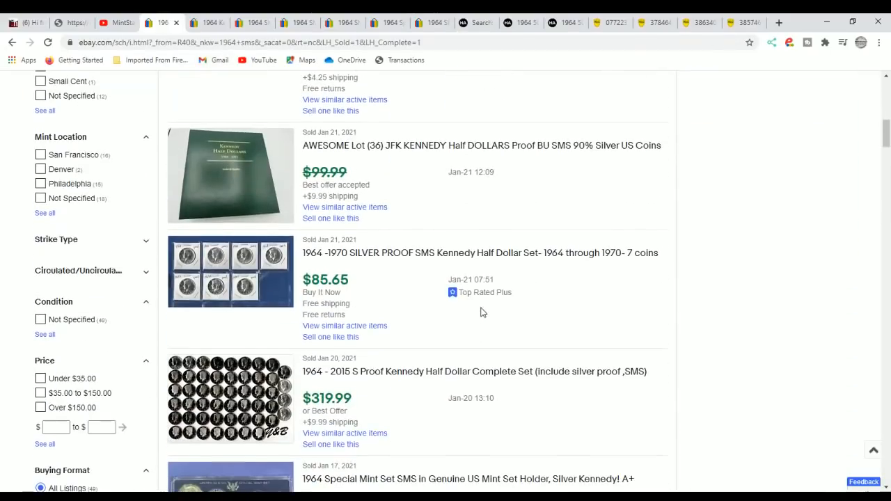
pyautogui.scroll(-3)
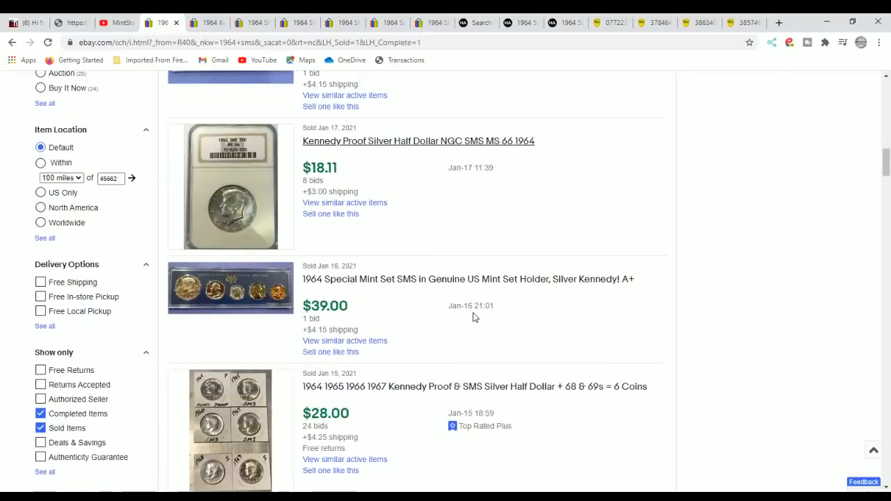
pyautogui.scroll(-3)
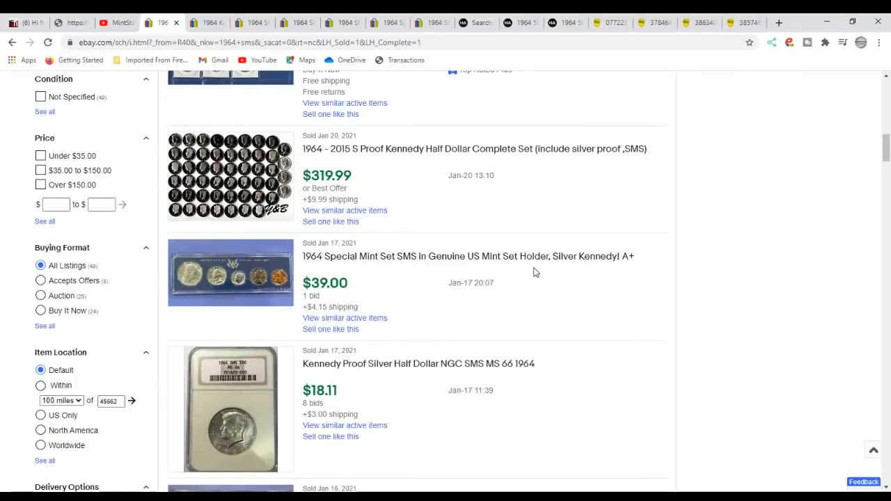
pyautogui.scroll(-3)
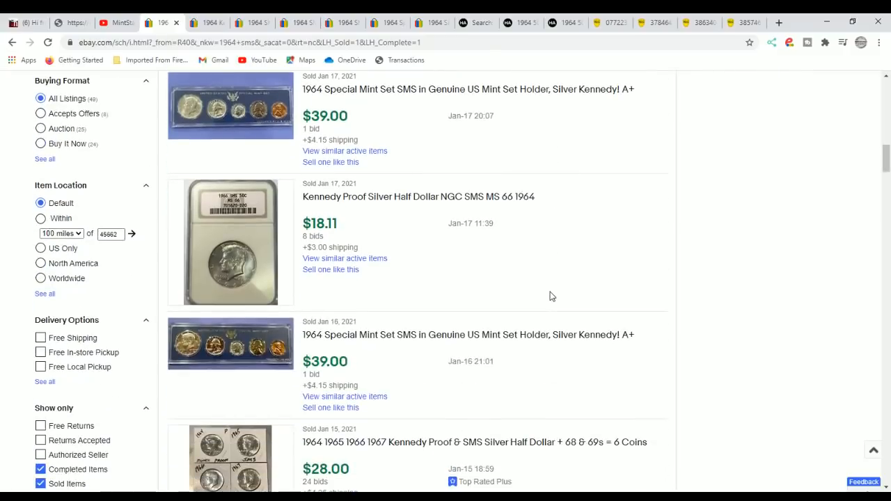
pyautogui.scroll(-3)
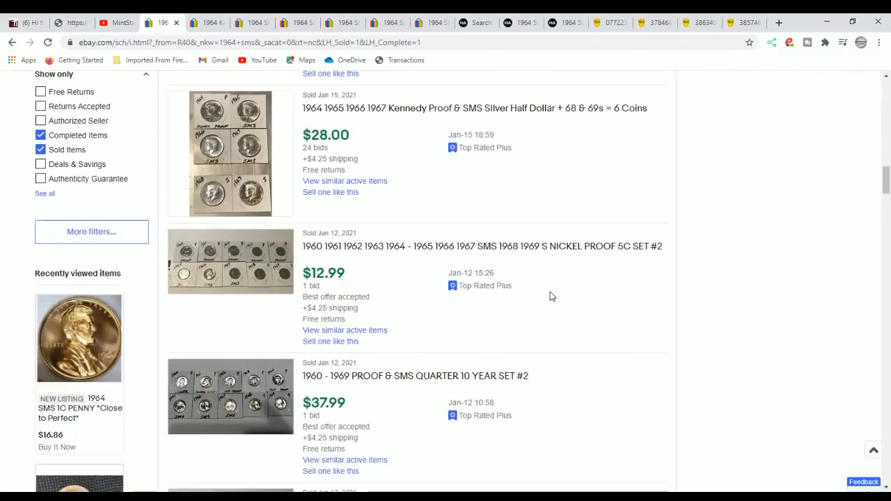
pyautogui.scroll(-3)
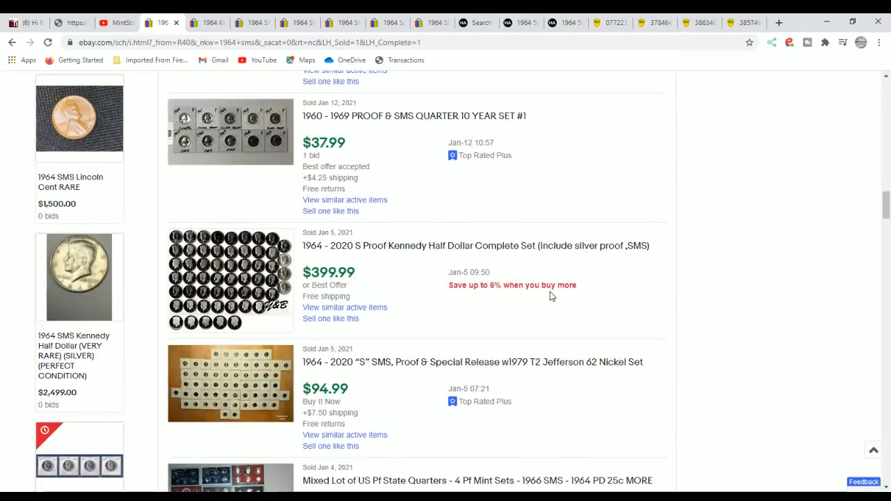
pyautogui.scroll(-3)
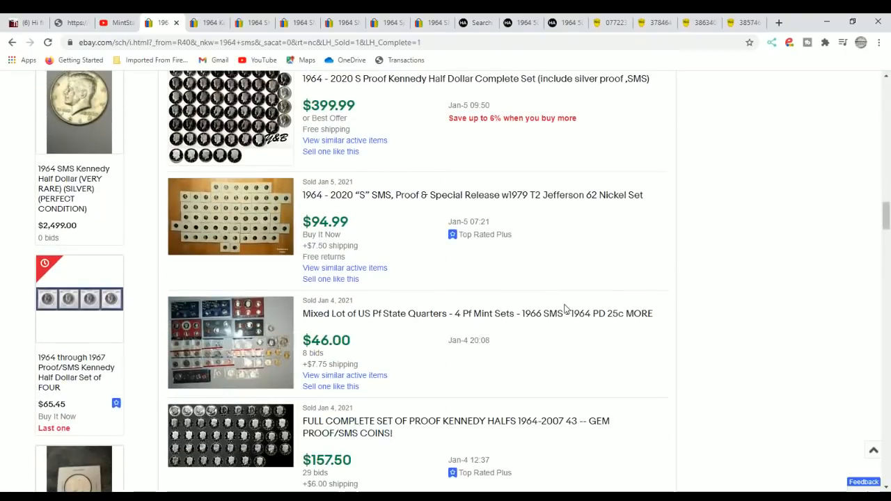
pyautogui.scroll(-3)
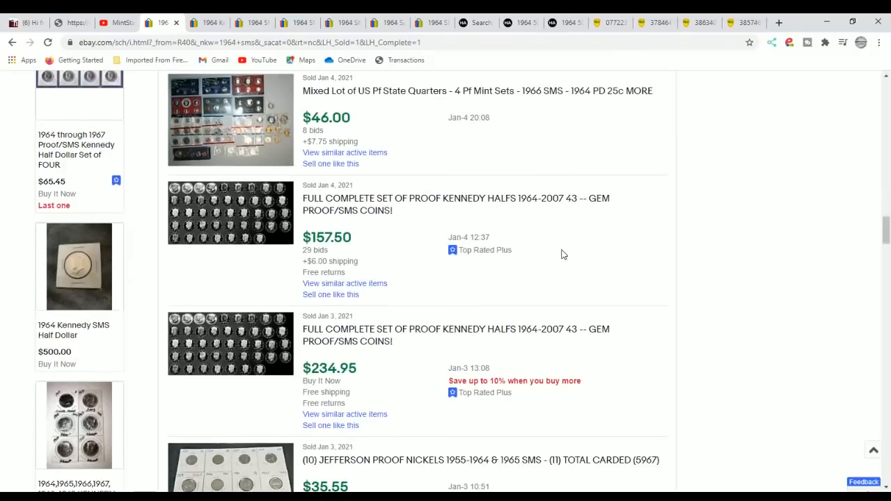
pyautogui.moveTo(544, 279)
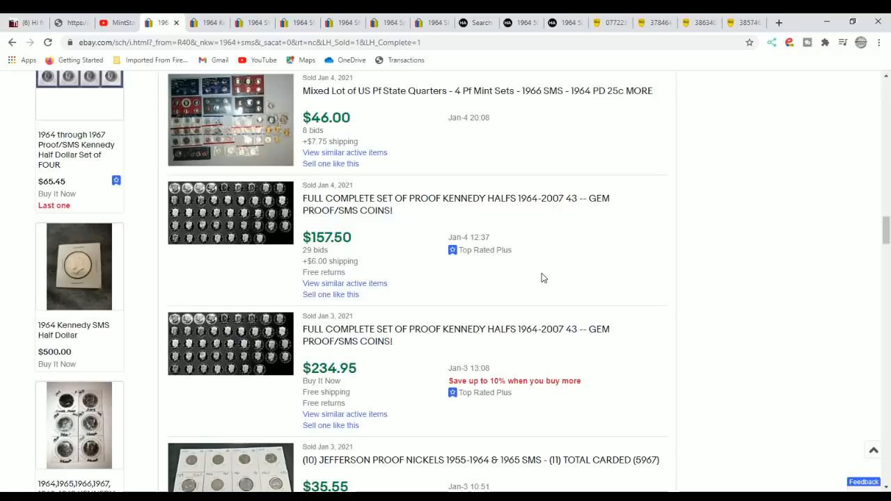
pyautogui.moveTo(548, 270)
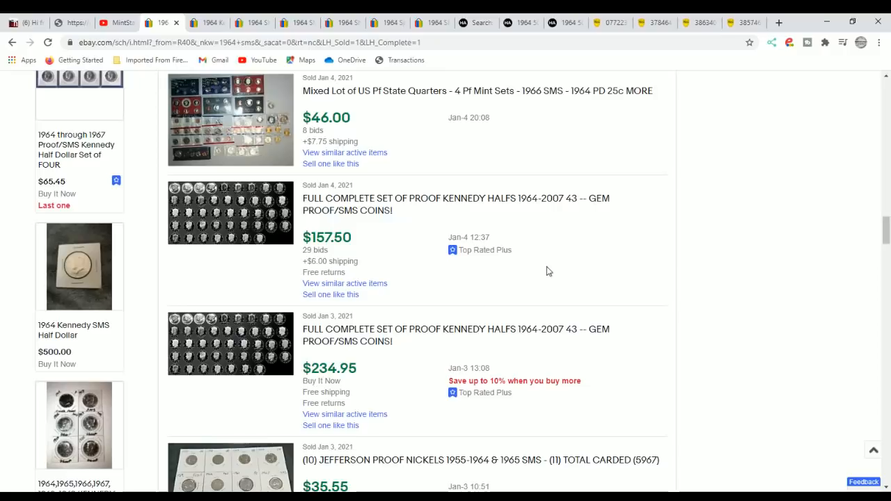
pyautogui.scroll(-3)
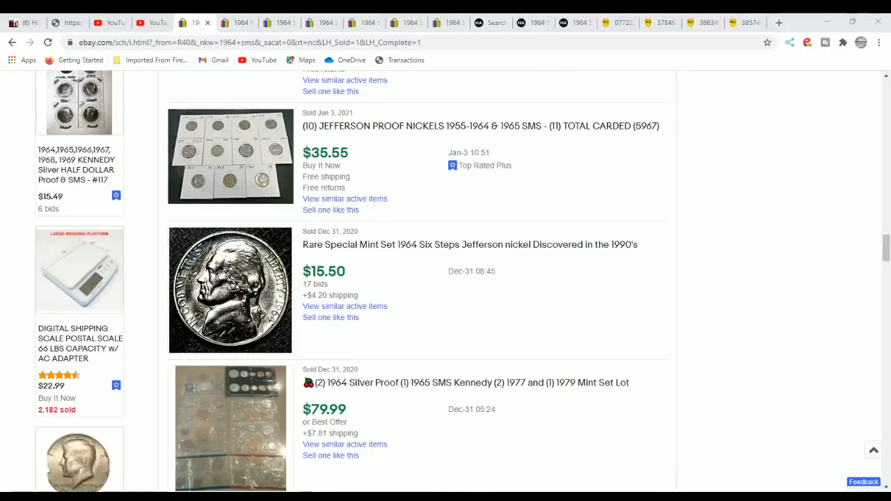
pyautogui.moveTo(376, 232)
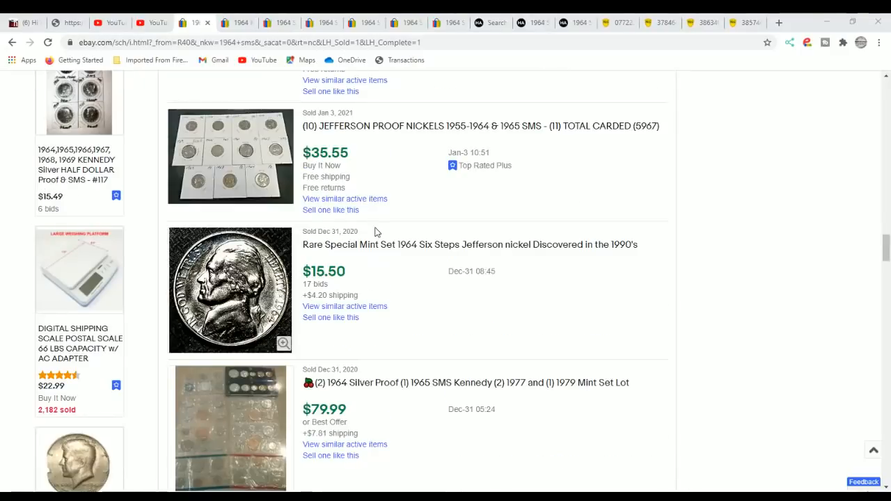
pyautogui.moveTo(400, 255)
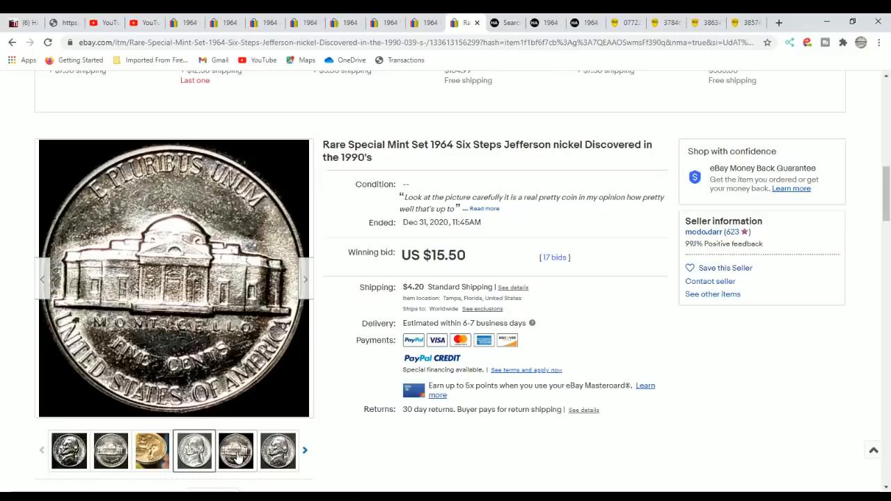
# - View another photo of the $15.50 Six Steps Jefferson nickel listing
pyautogui.click(68, 450)
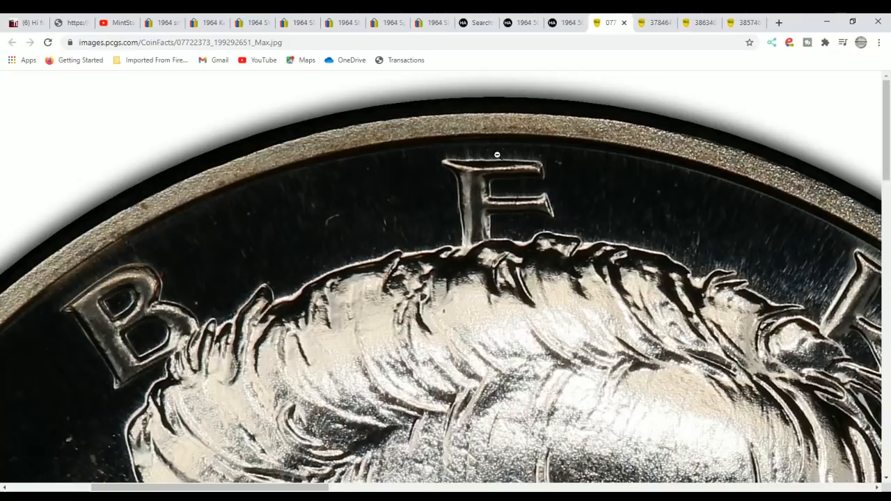
pyautogui.moveTo(478, 227)
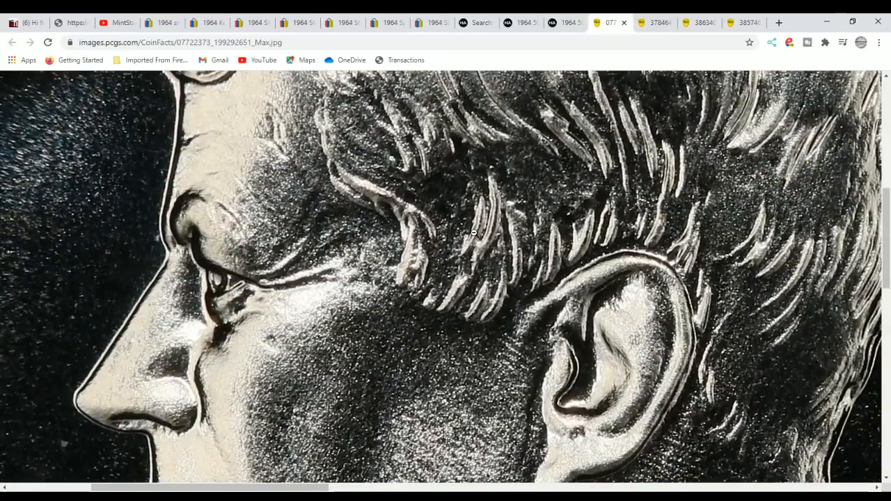
pyautogui.scroll(-3)
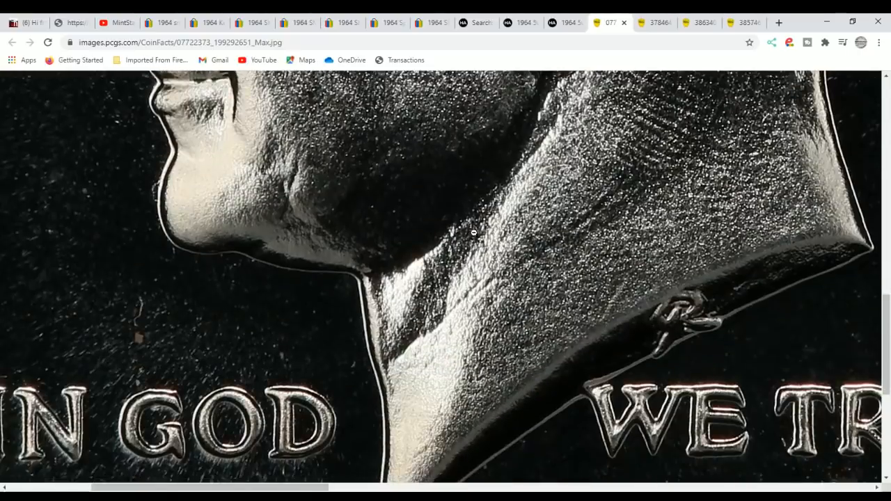
pyautogui.scroll(-3)
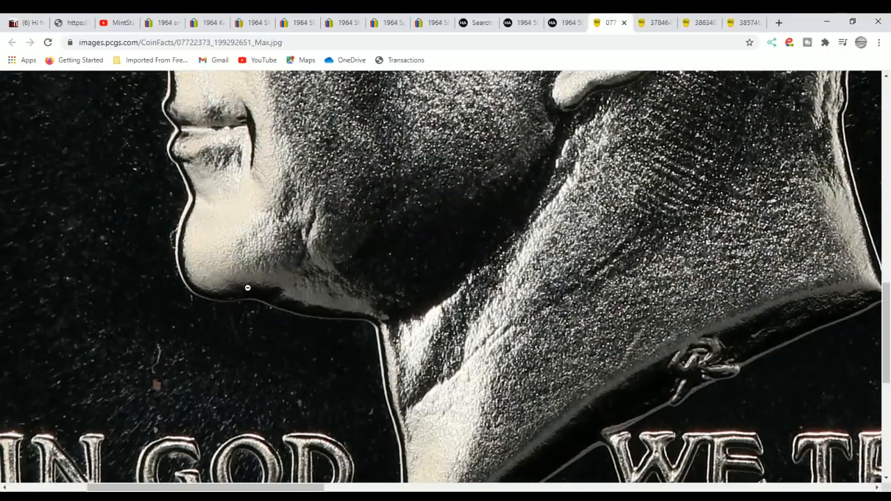
pyautogui.moveTo(254, 265)
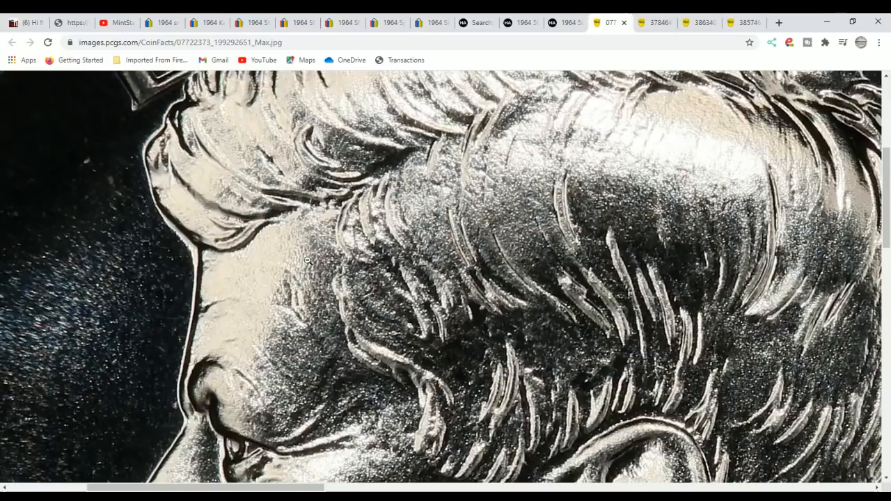
# - Bring up the third full-size PCGS Kennedy half photo and scroll to the neck truncation and initials
pyautogui.scroll(-3)
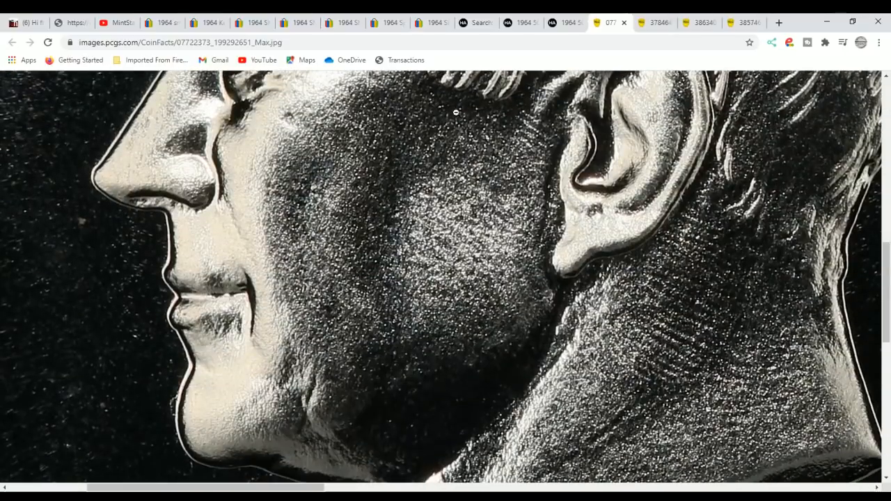
pyautogui.click(652, 22)
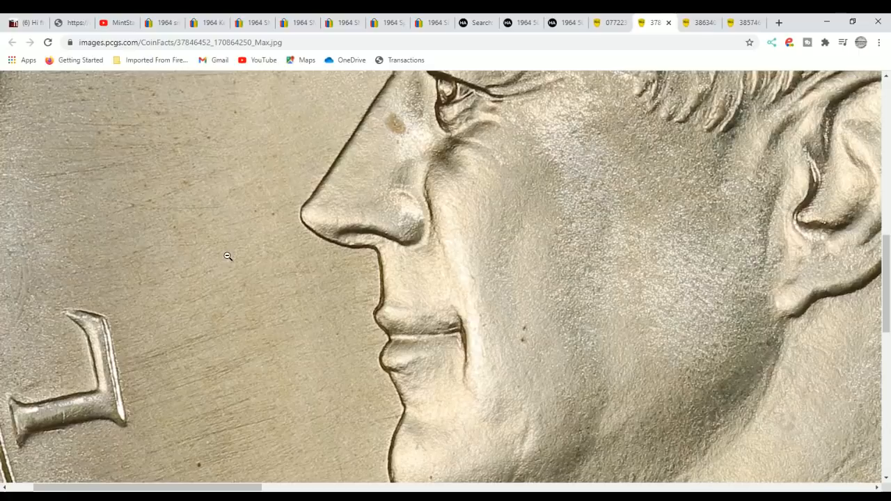
pyautogui.moveTo(467, 433)
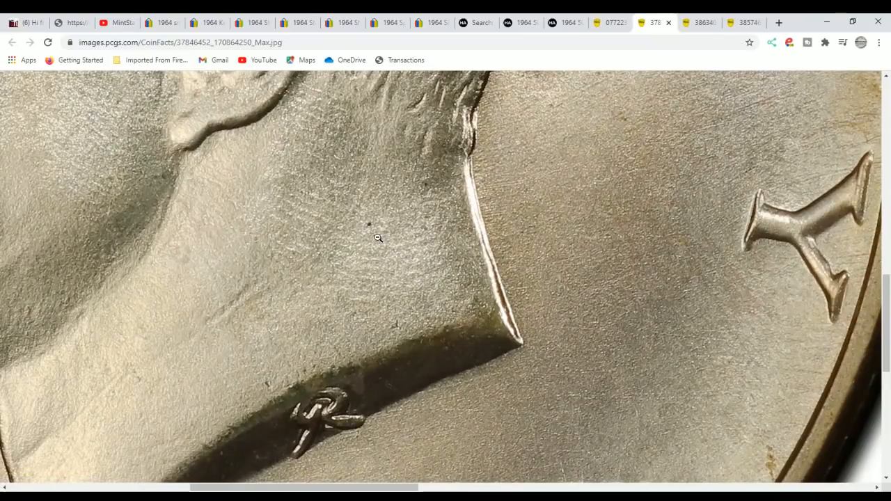
pyautogui.moveTo(375, 231)
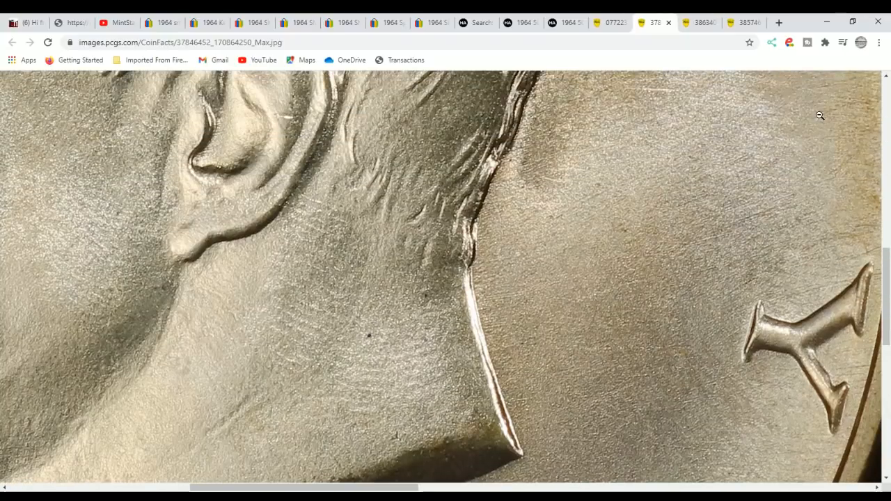
pyautogui.scroll(-3)
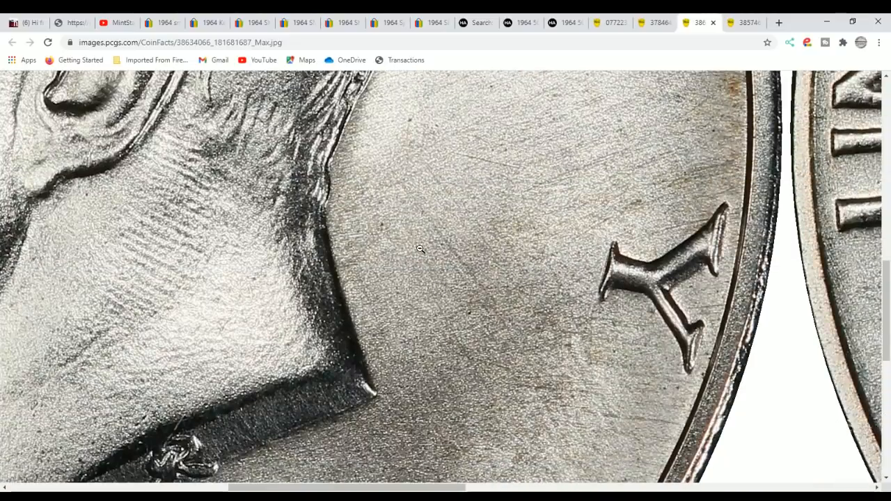
# - Scroll the PCGS Kennedy half photo down to IN GOD WE TRUST and the date's 6 and 4
pyautogui.scroll(-3)
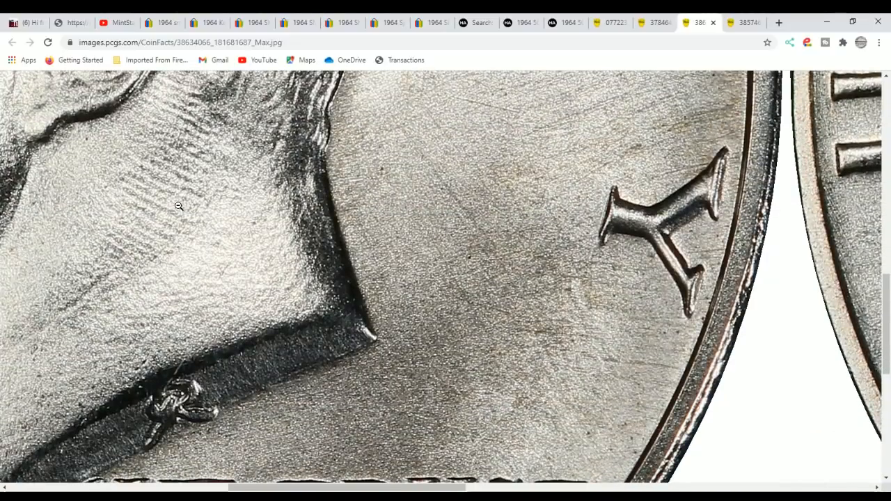
pyautogui.moveTo(313, 184)
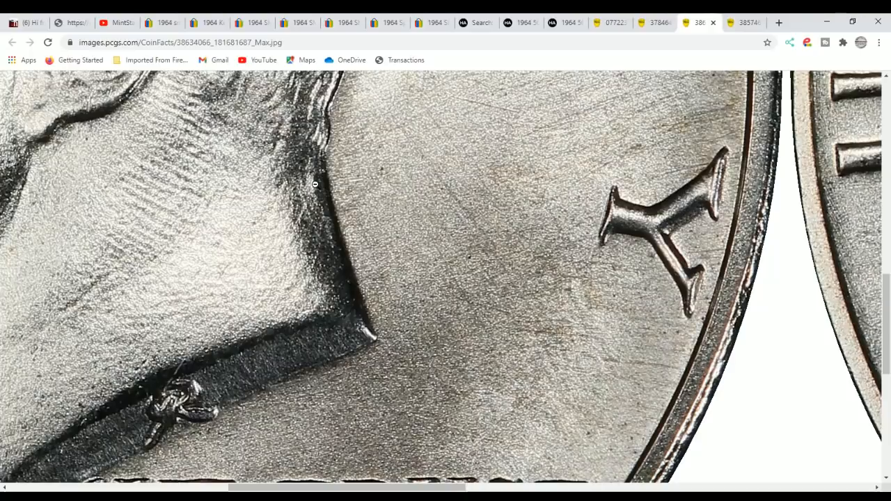
pyautogui.scroll(-3)
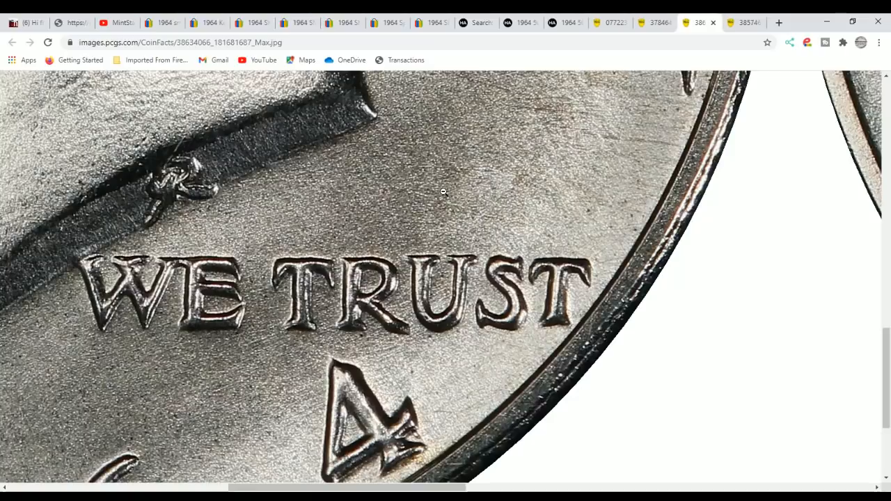
pyautogui.scroll(-3)
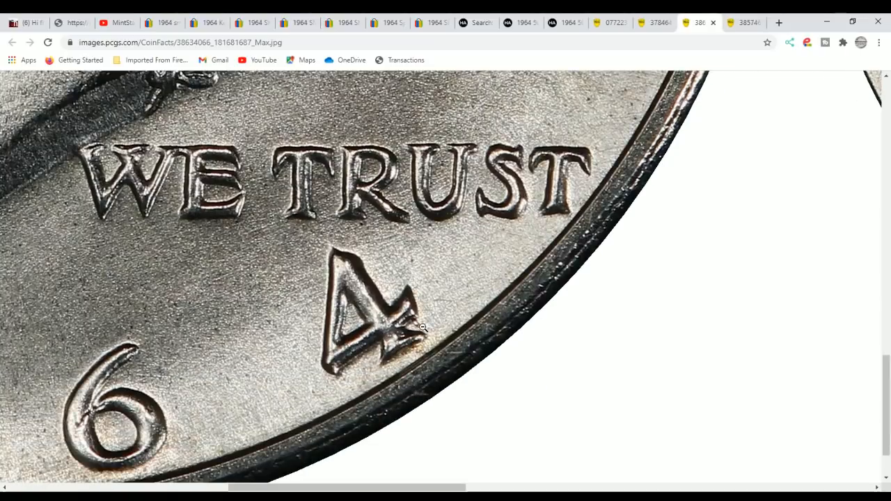
pyautogui.moveTo(444, 295)
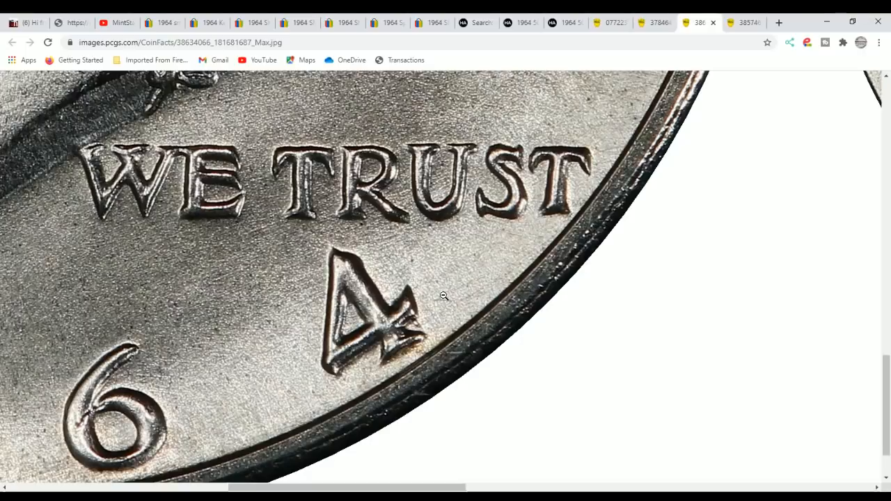
pyautogui.moveTo(425, 288)
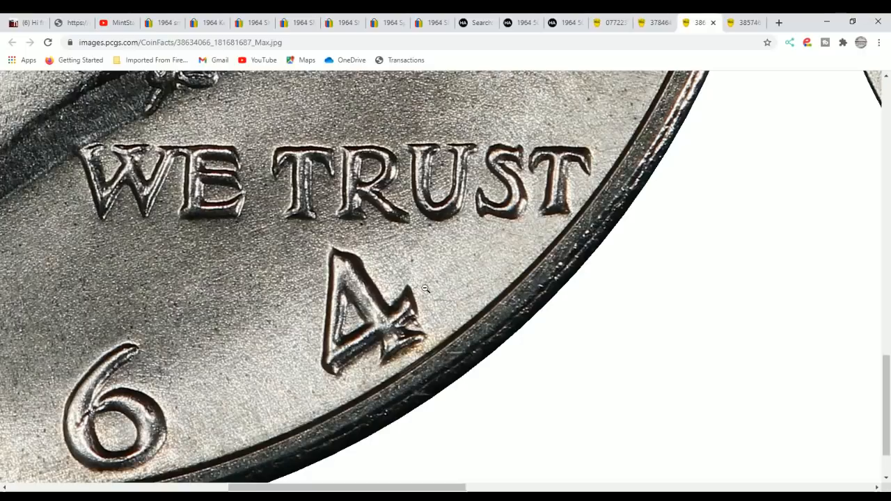
pyautogui.moveTo(745, 21)
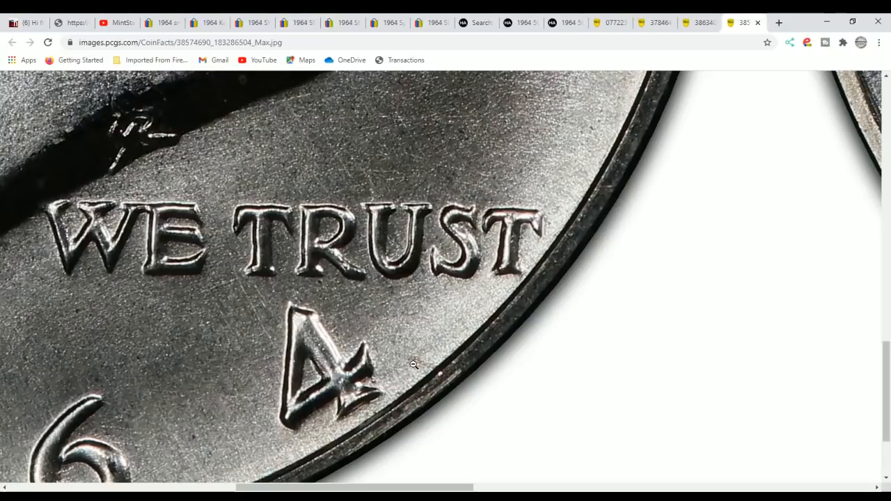
pyautogui.moveTo(423, 360)
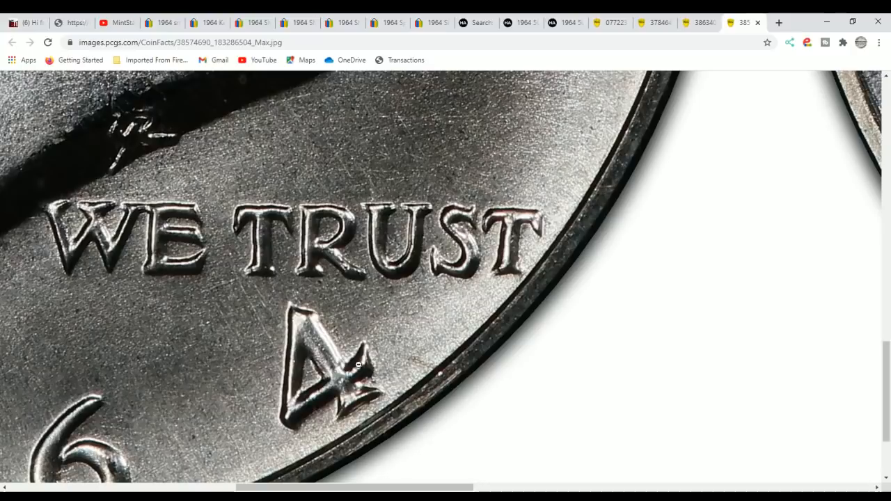
pyautogui.moveTo(378, 381)
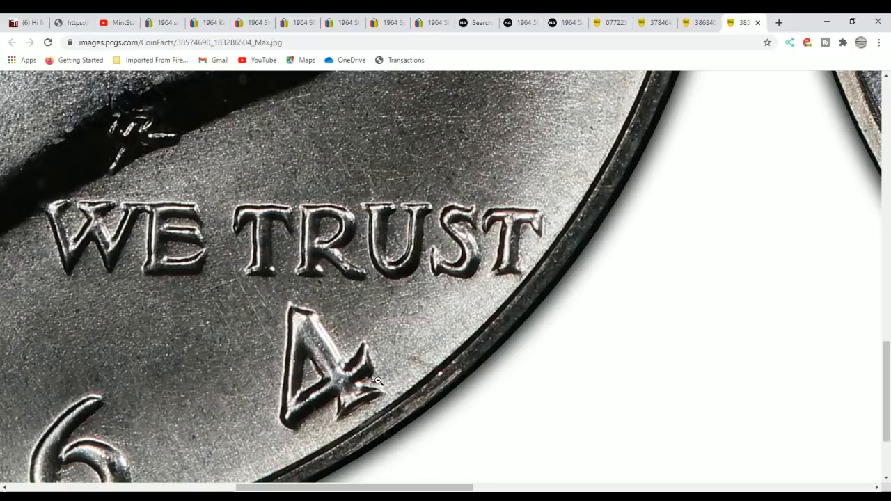
pyautogui.moveTo(361, 388)
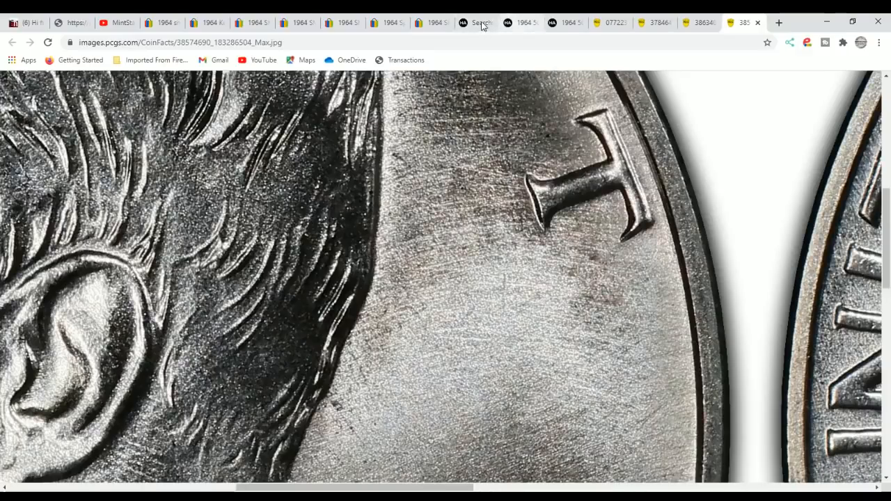
# - Return to Heritage results and view the enlarged image of the $1,057.50 MS67 PCGS half
pyautogui.click(474, 23)
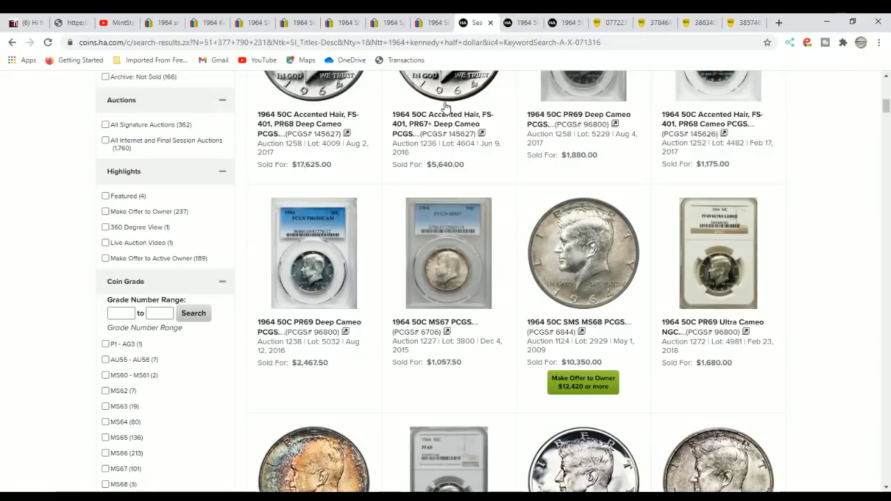
pyautogui.moveTo(545, 206)
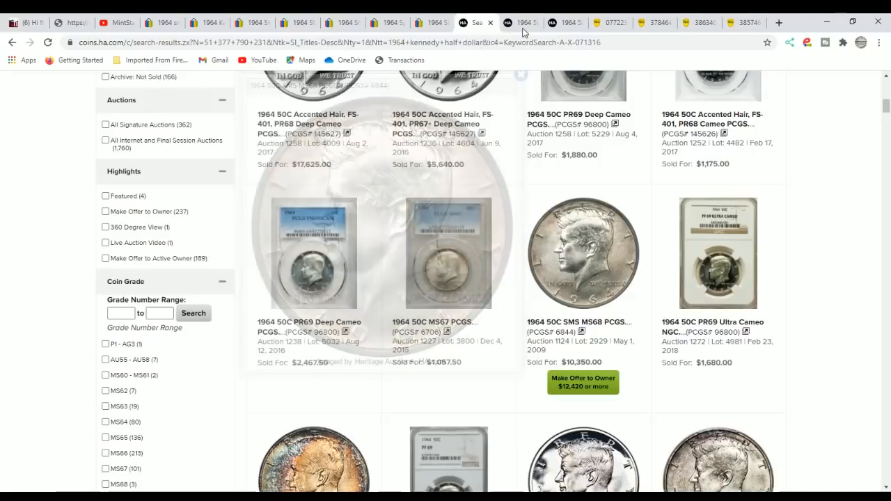
pyautogui.click(448, 252)
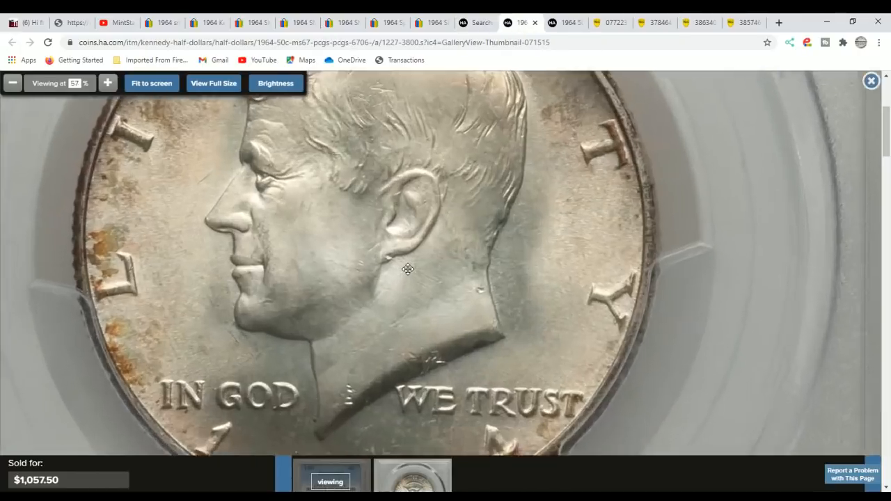
# - Zoom into the MS67 half and pan across WE TRUST, the date, cheek and ear
pyautogui.click(107, 83)
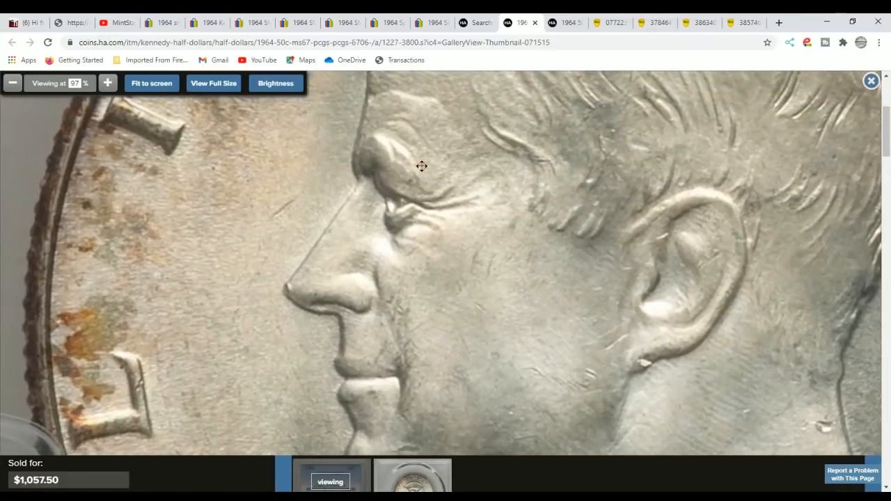
pyautogui.moveTo(421, 166); pyautogui.dragTo(113, 210)
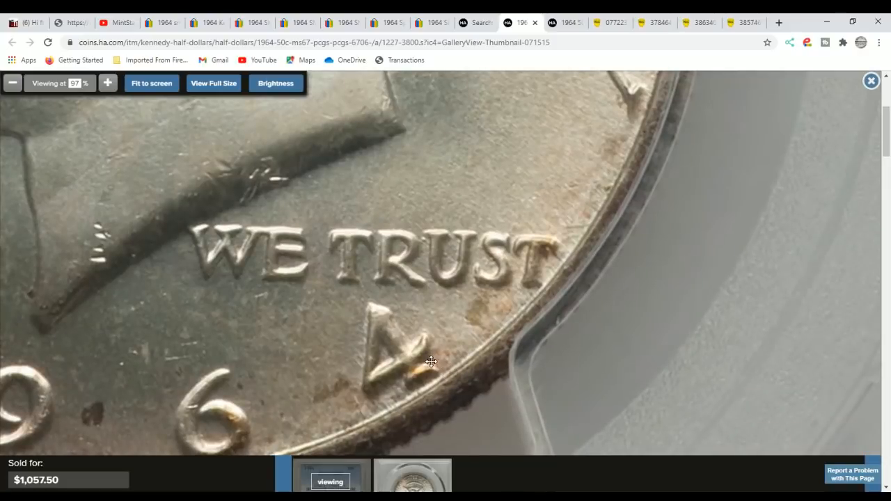
pyautogui.moveTo(439, 351)
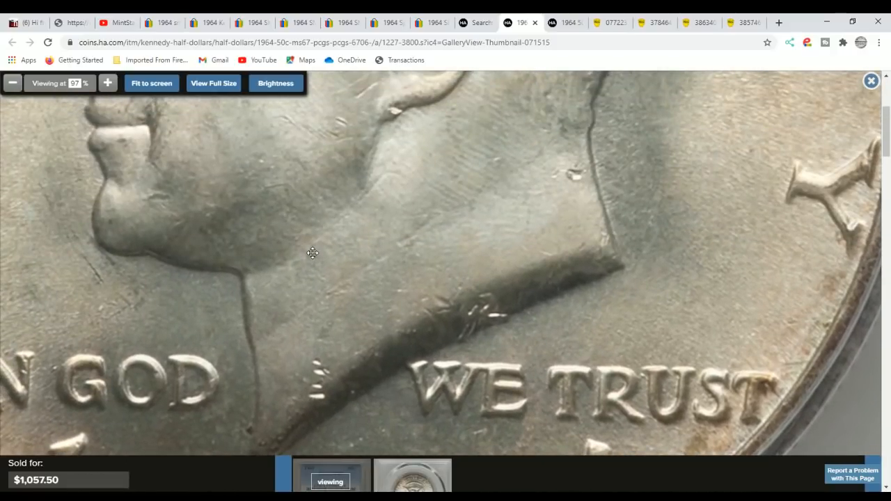
pyautogui.moveTo(311, 253); pyautogui.dragTo(369, 229)
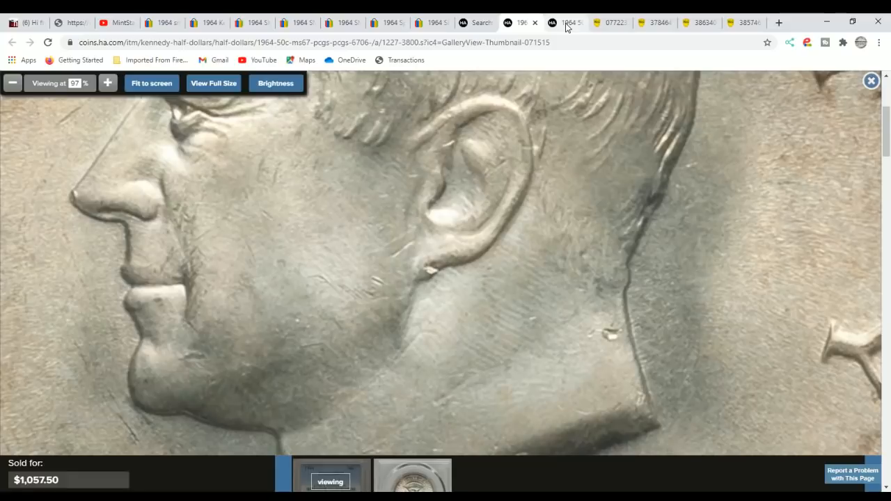
# - Switch to the $10,350 SMS MS68 half, pan to the neck, and zoom on WE TRUST and the 4
pyautogui.click(563, 22)
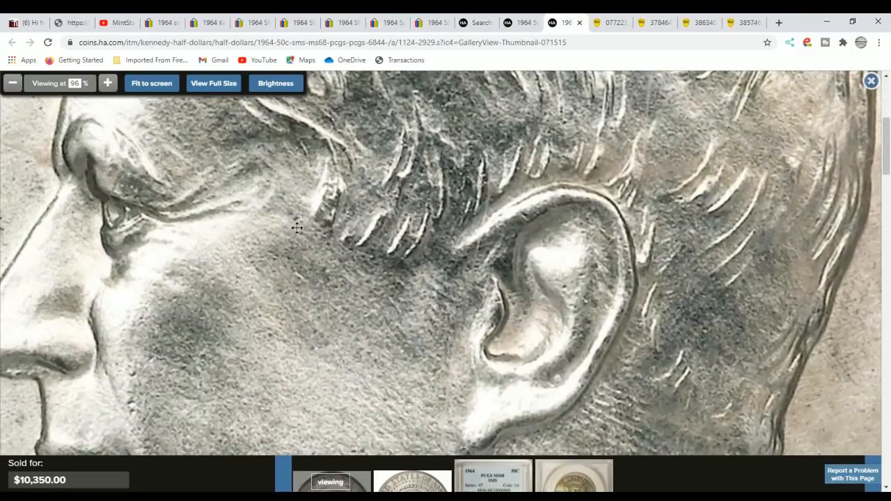
pyautogui.click(13, 83)
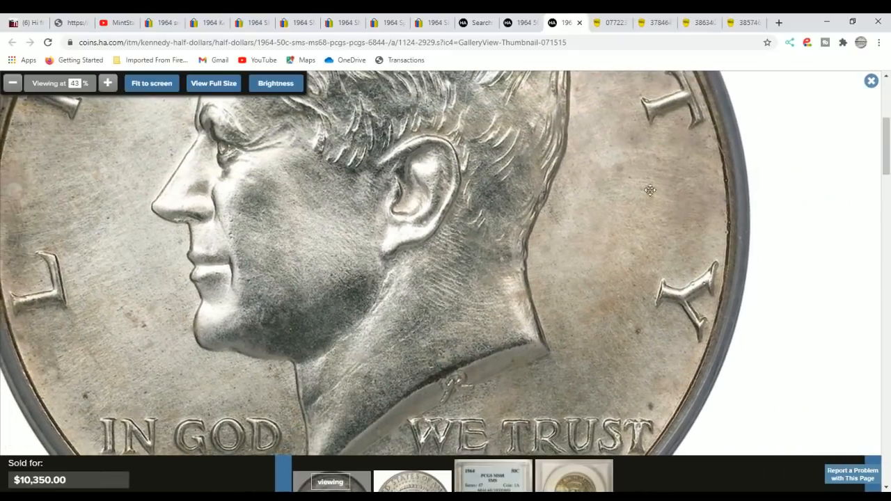
pyautogui.moveTo(649, 190); pyautogui.dragTo(418, 293)
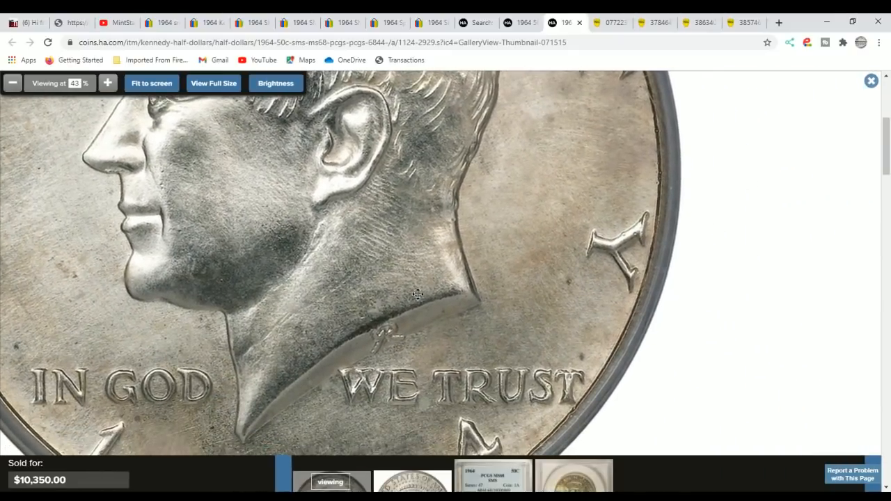
pyautogui.click(108, 83)
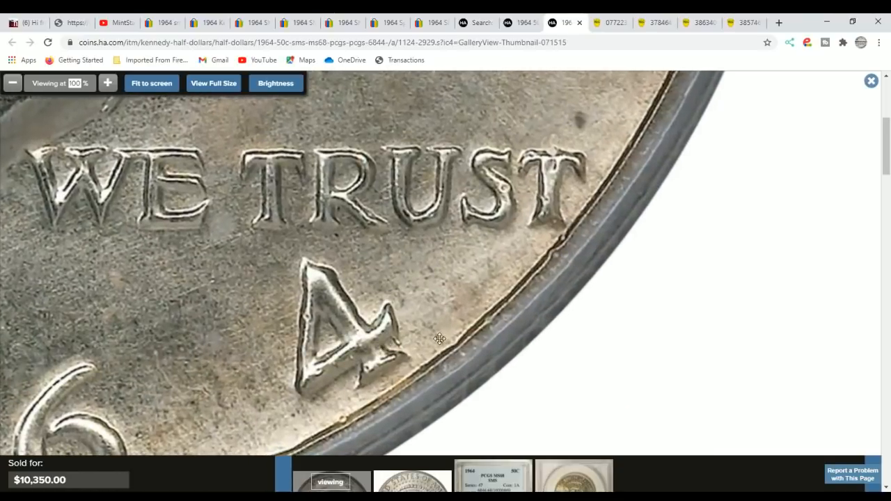
pyautogui.moveTo(479, 342)
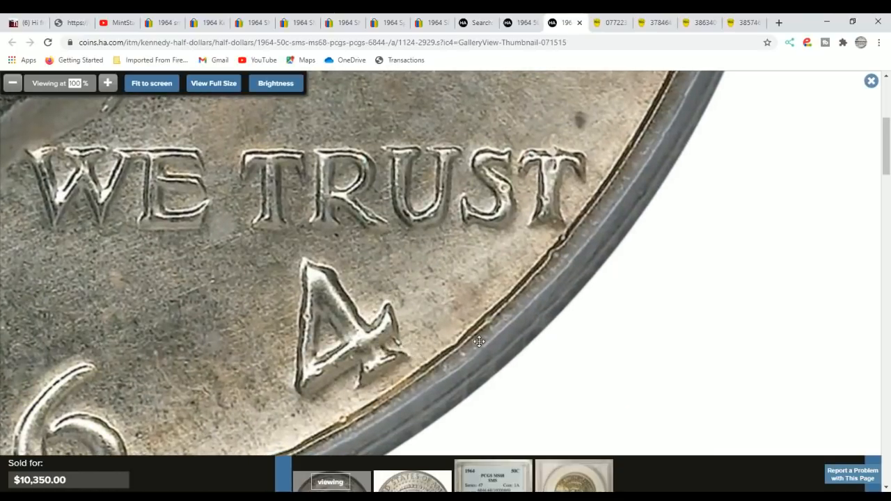